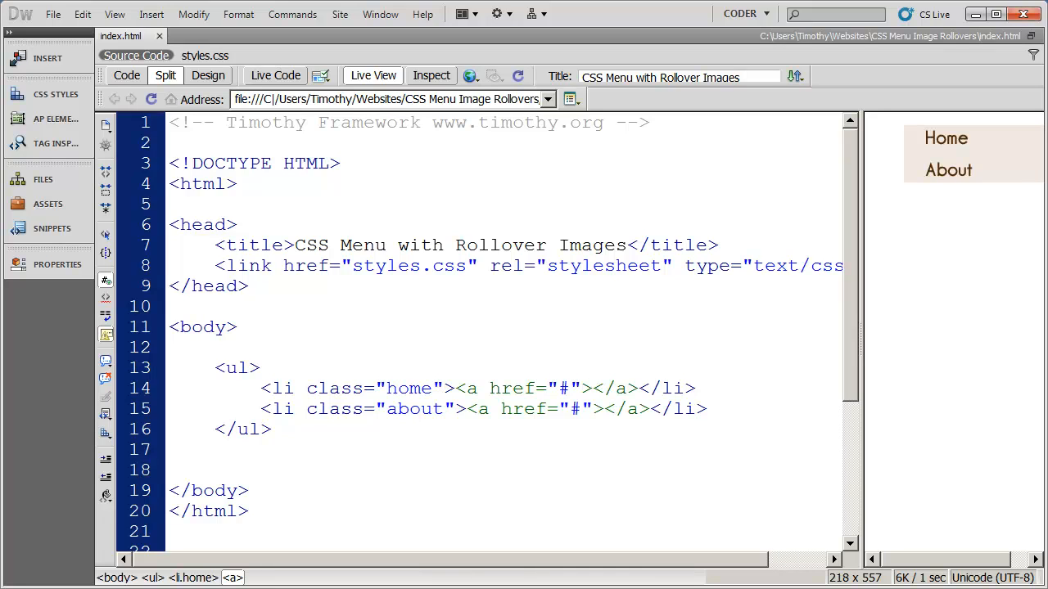
Step: Select the Home item's link element in the page
left_click(586, 388)
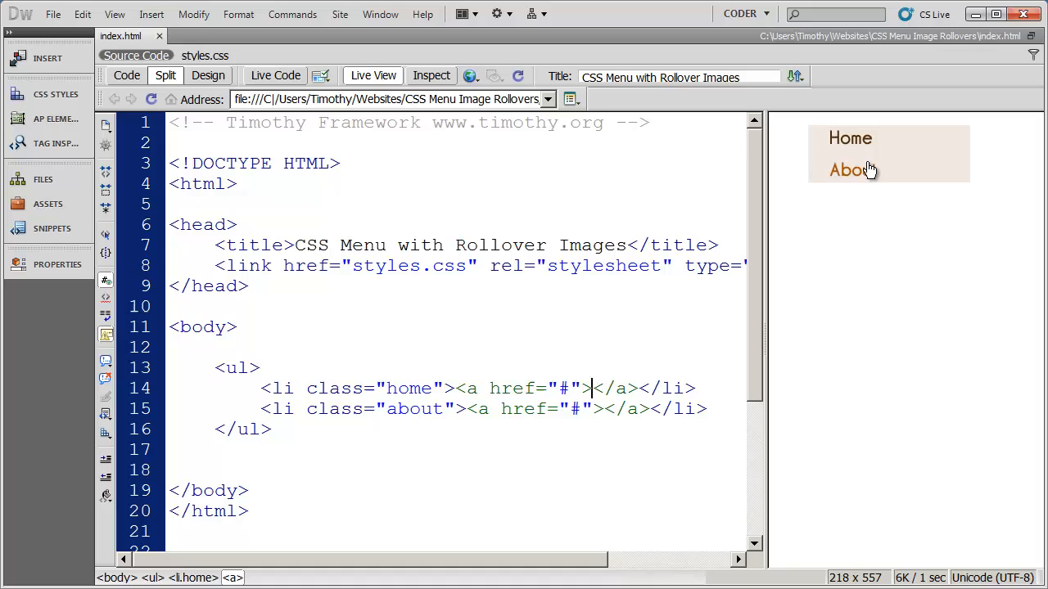
mouse_move(911, 158)
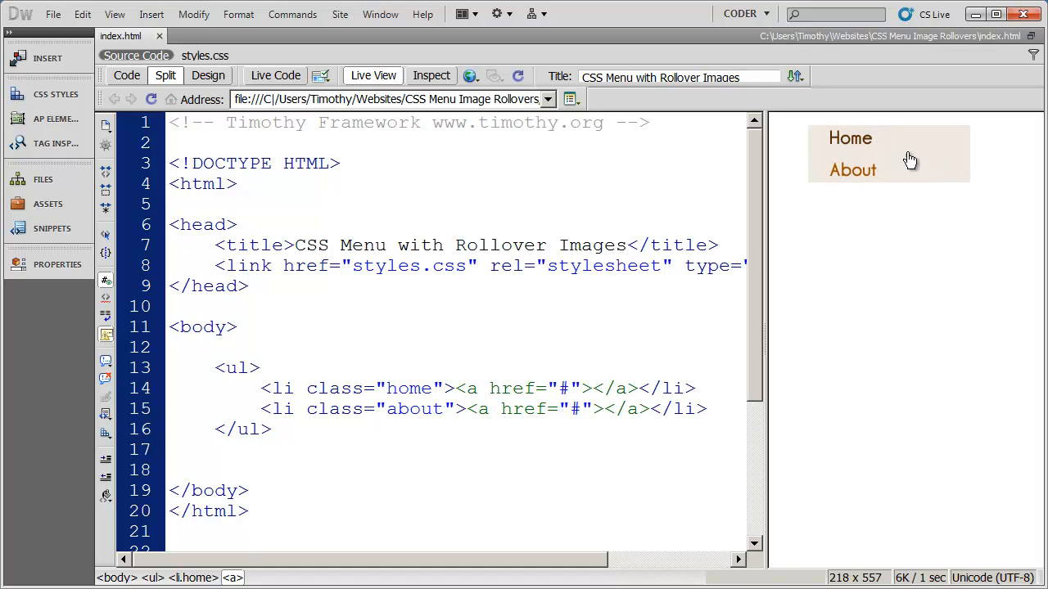
left_click(588, 388)
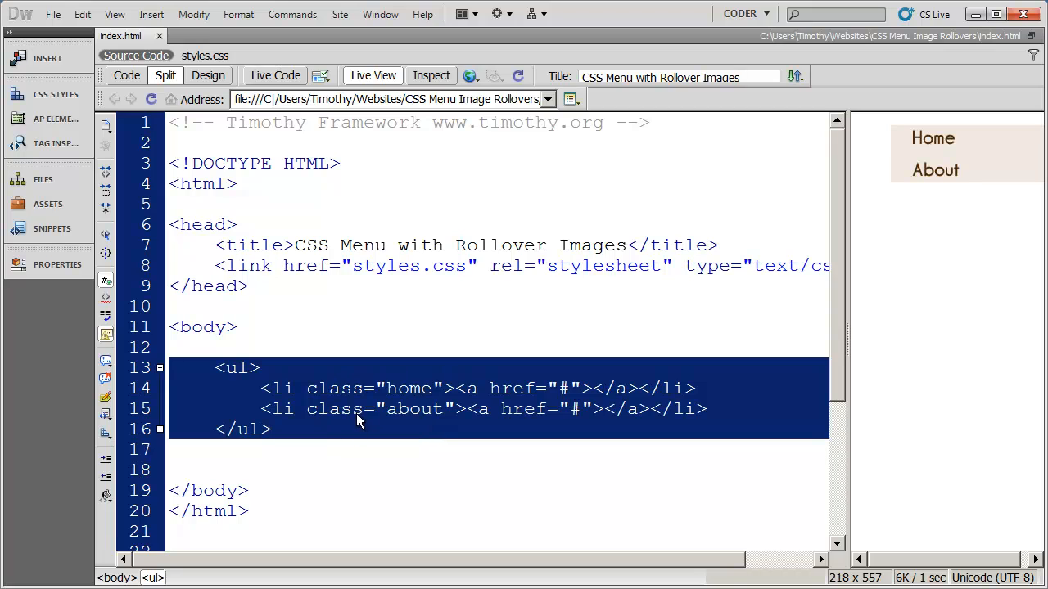
mouse_move(872, 207)
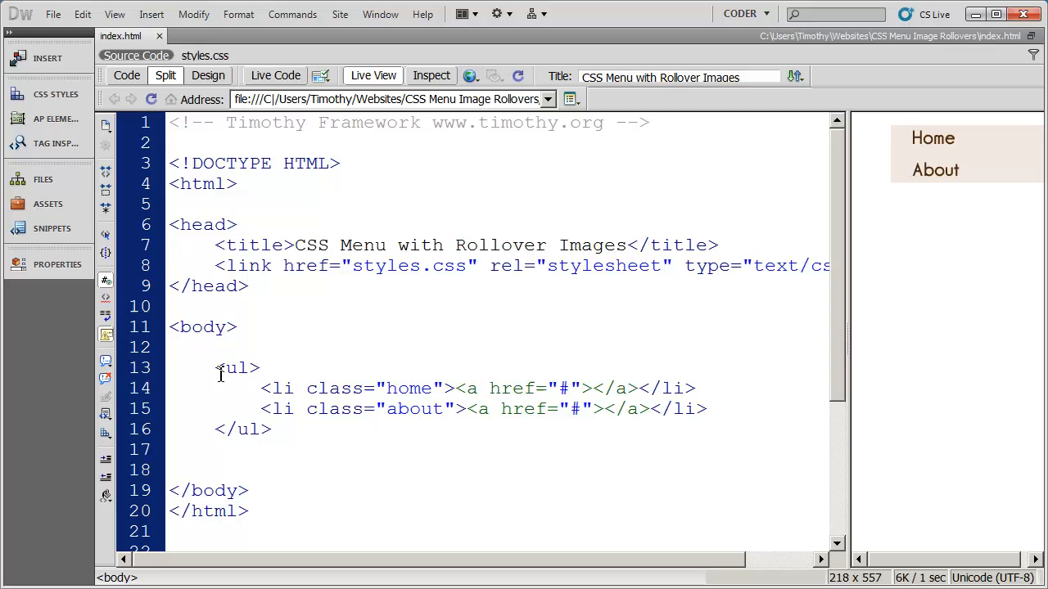
double_click(236, 367)
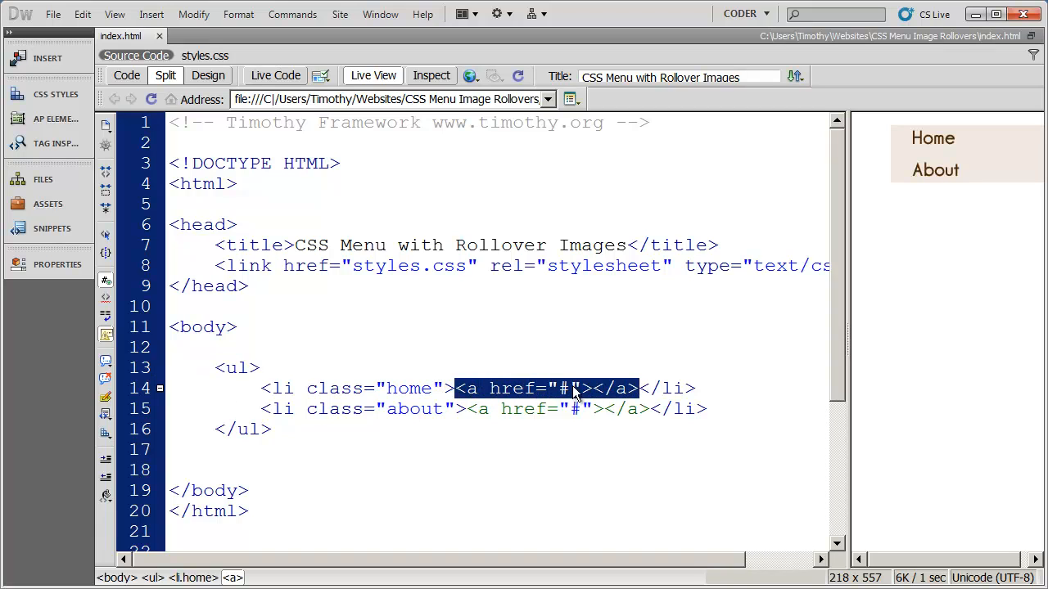
left_click(589, 388)
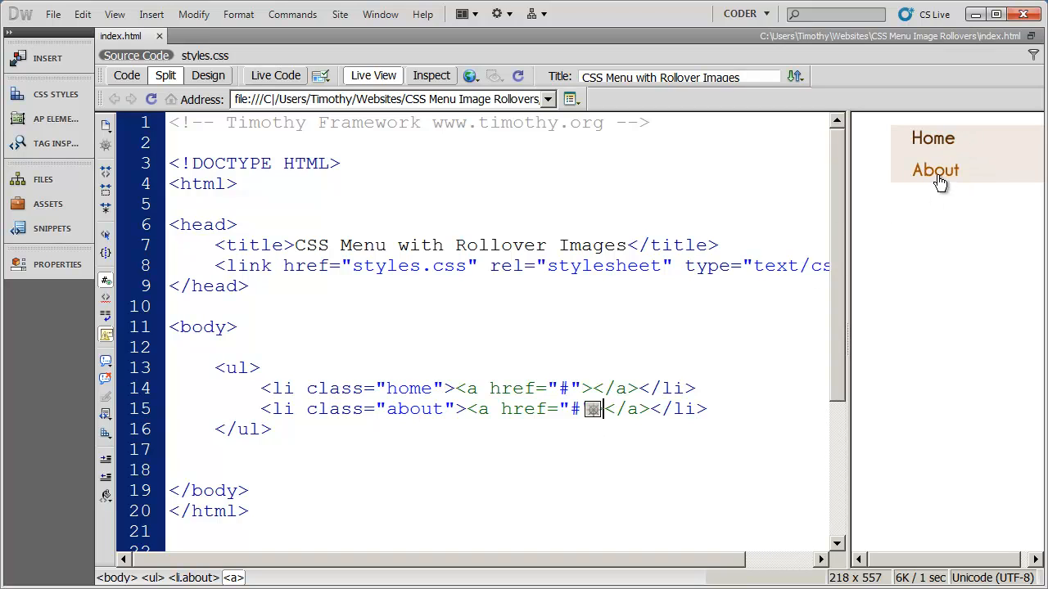
mouse_move(970, 316)
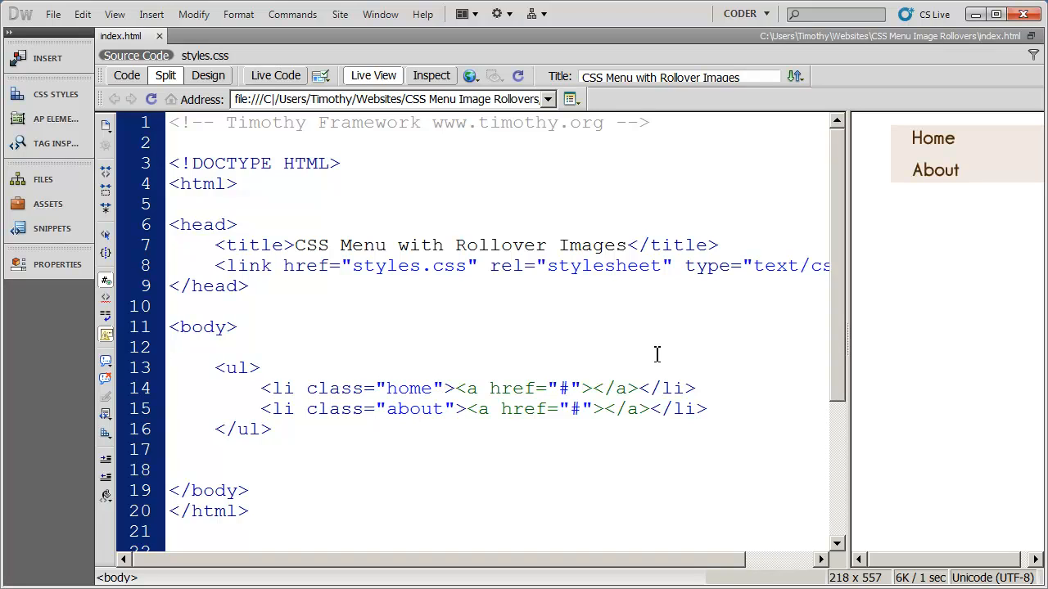
Step: Select the styles.css link line and bring up its comment options
left_click(169, 346)
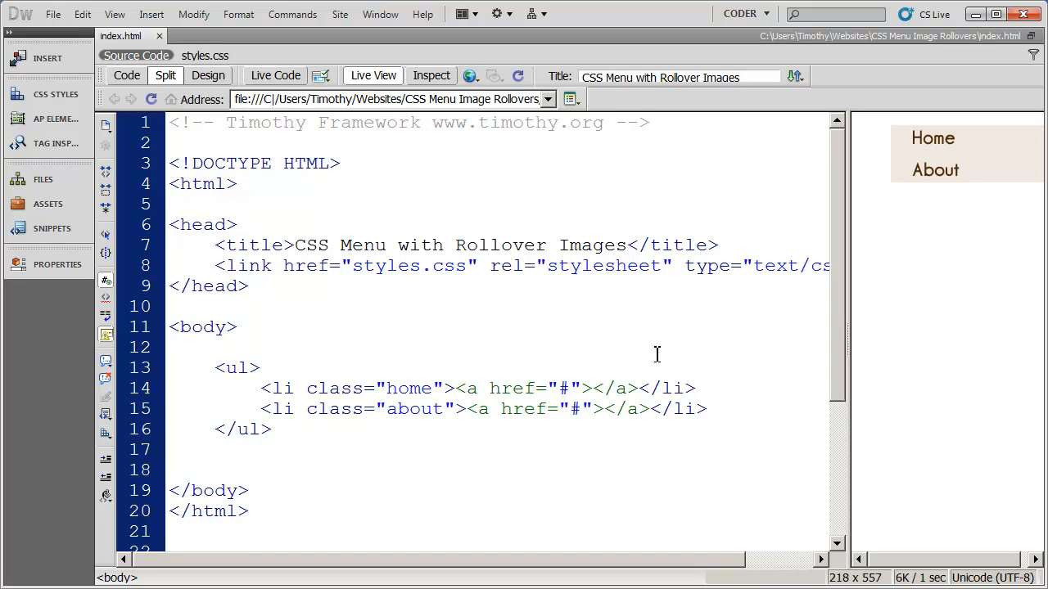
left_click(172, 347)
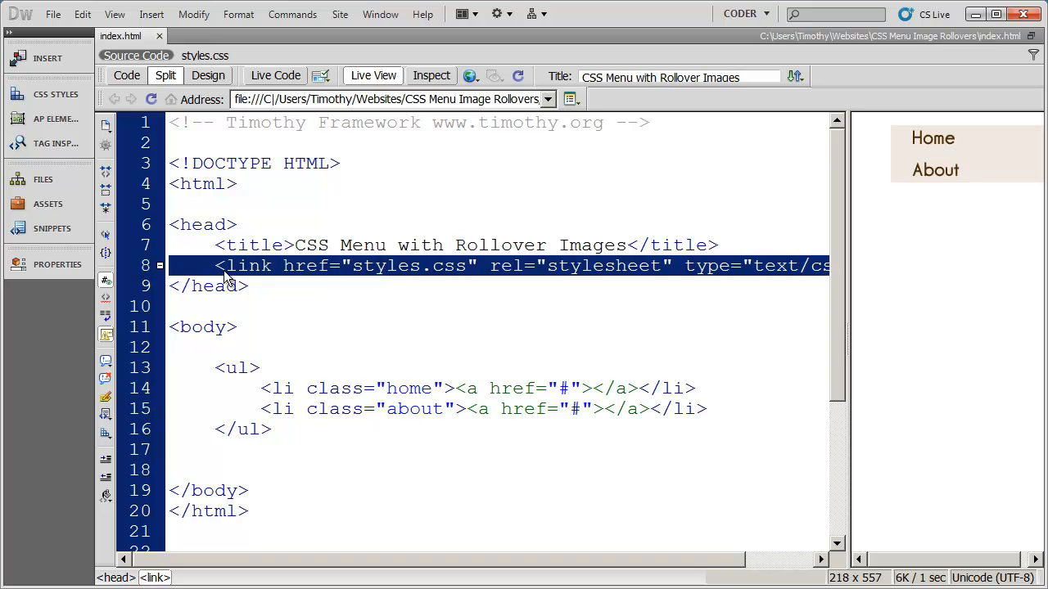
left_click(113, 14)
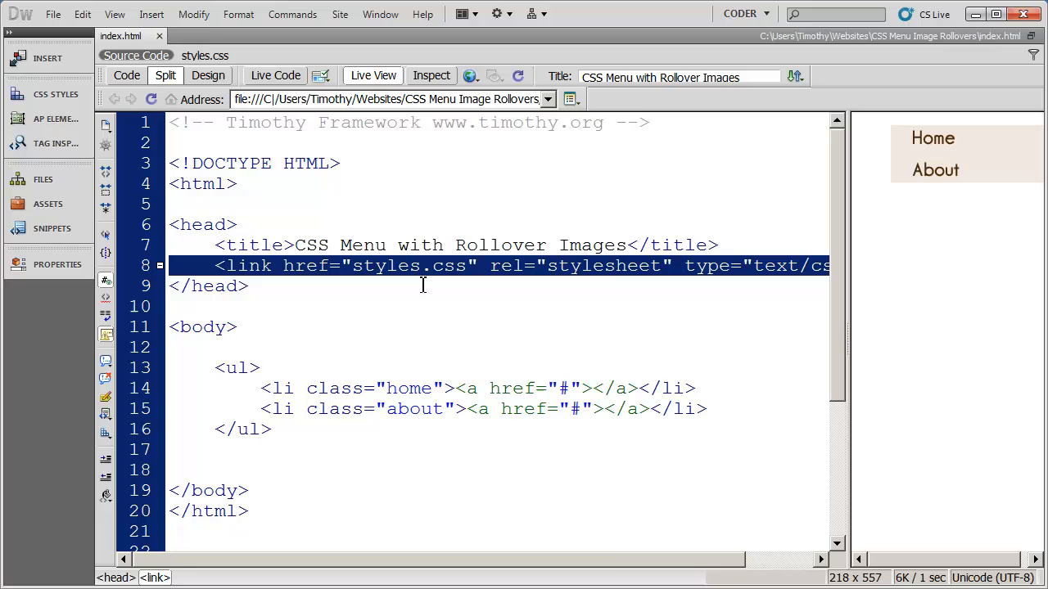
right_click(422, 265)
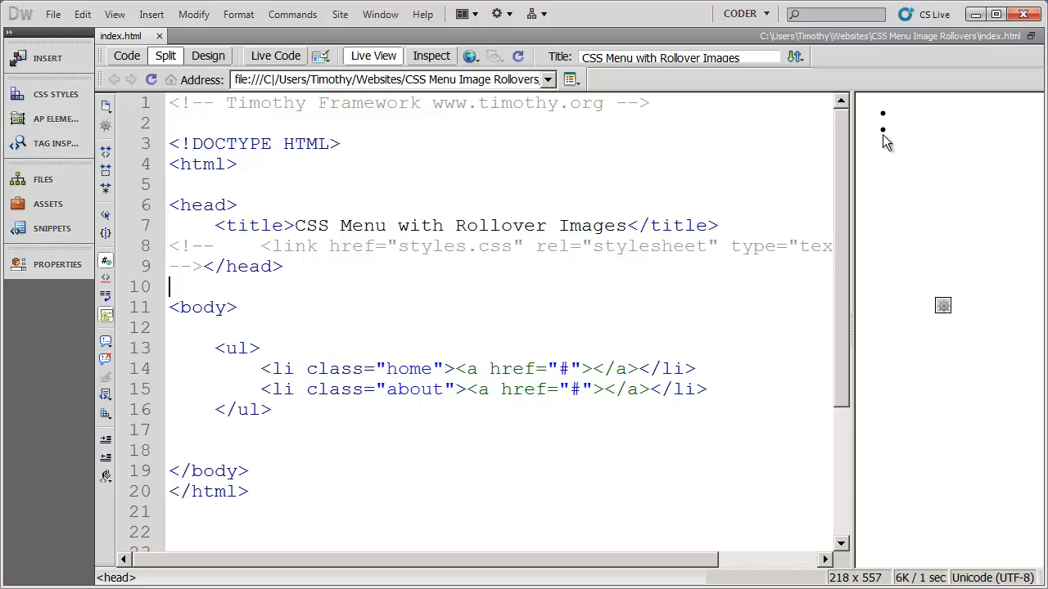
mouse_move(936, 240)
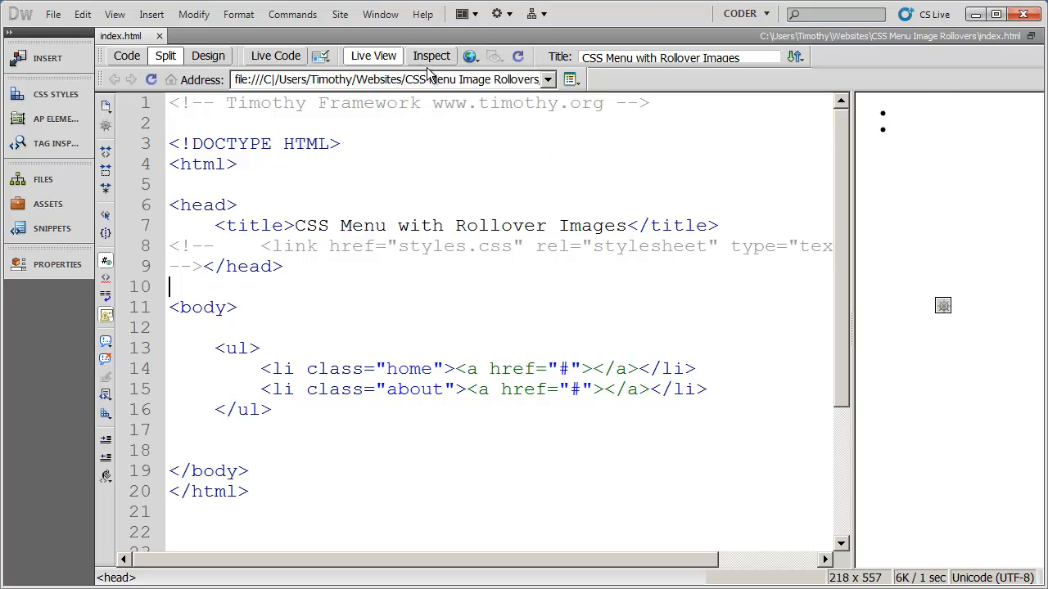
mouse_move(372, 55)
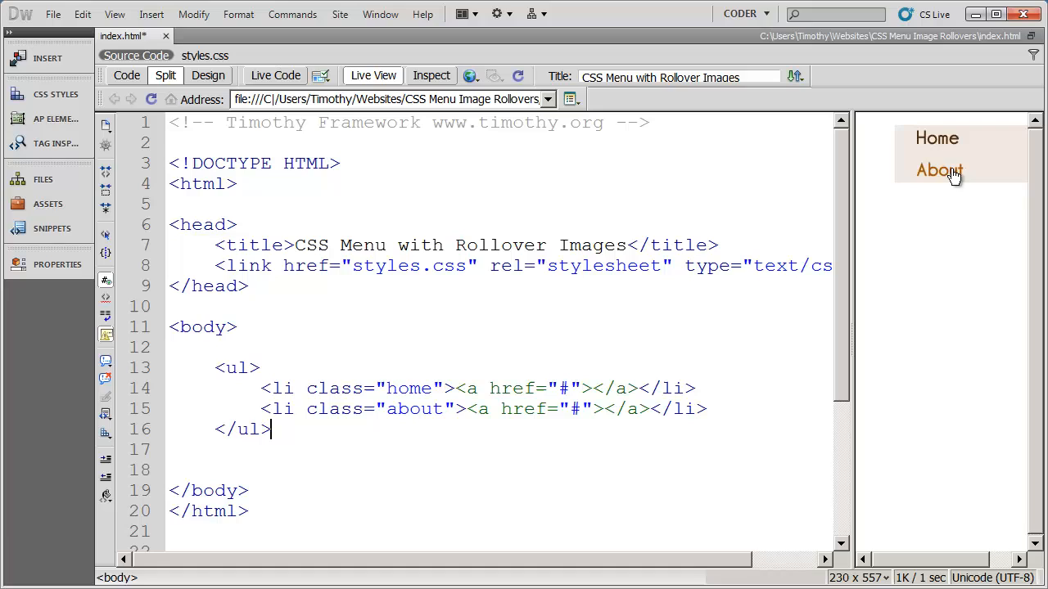
mouse_move(627, 321)
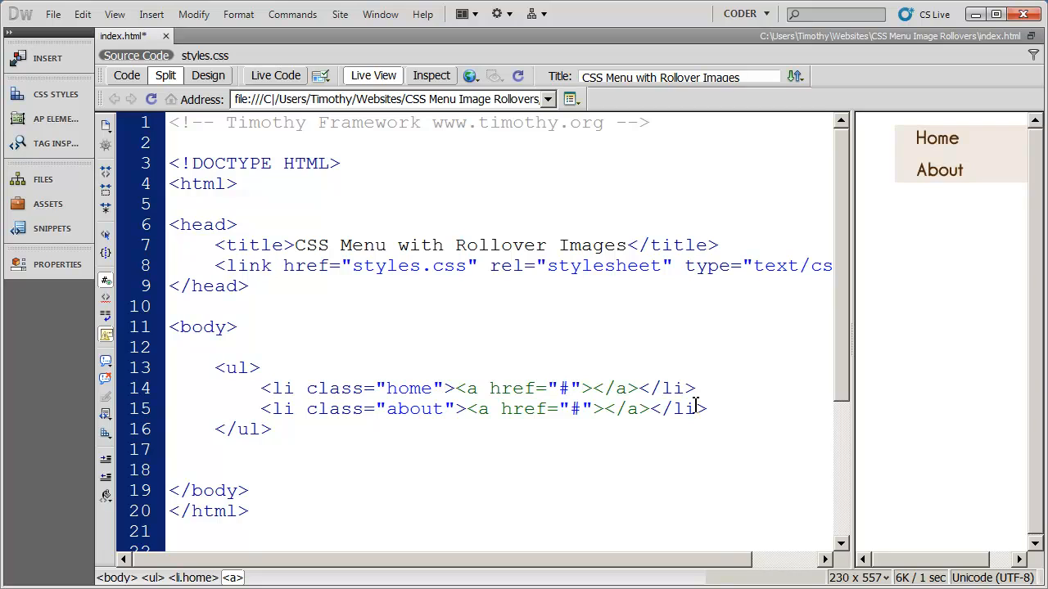
Step: Wrap the menu labels as <span>Home</span> and <span>About</span> inside their links
type("<")
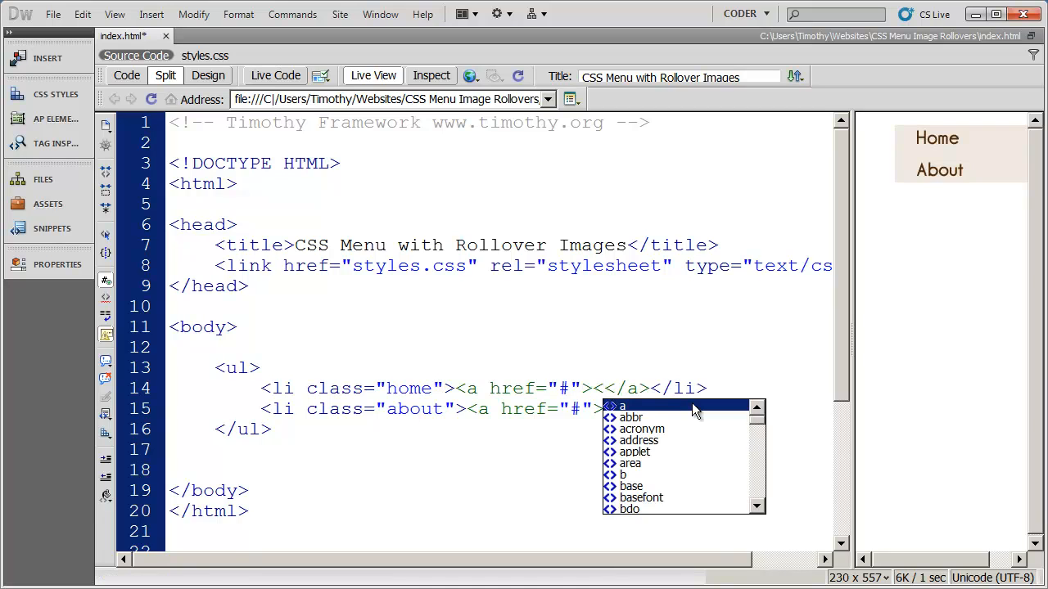
type("span>")
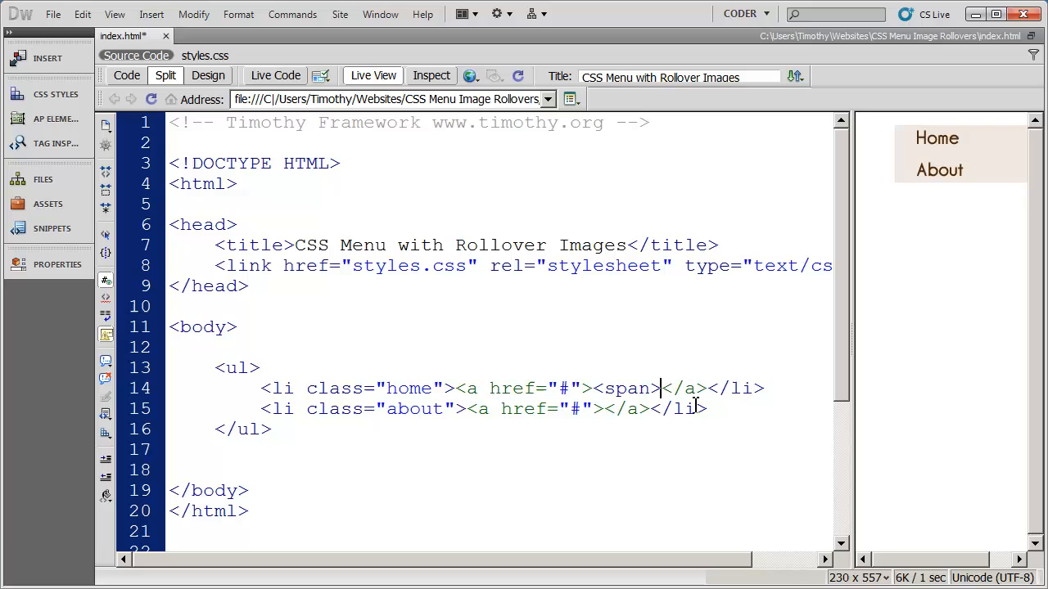
type("</span></")
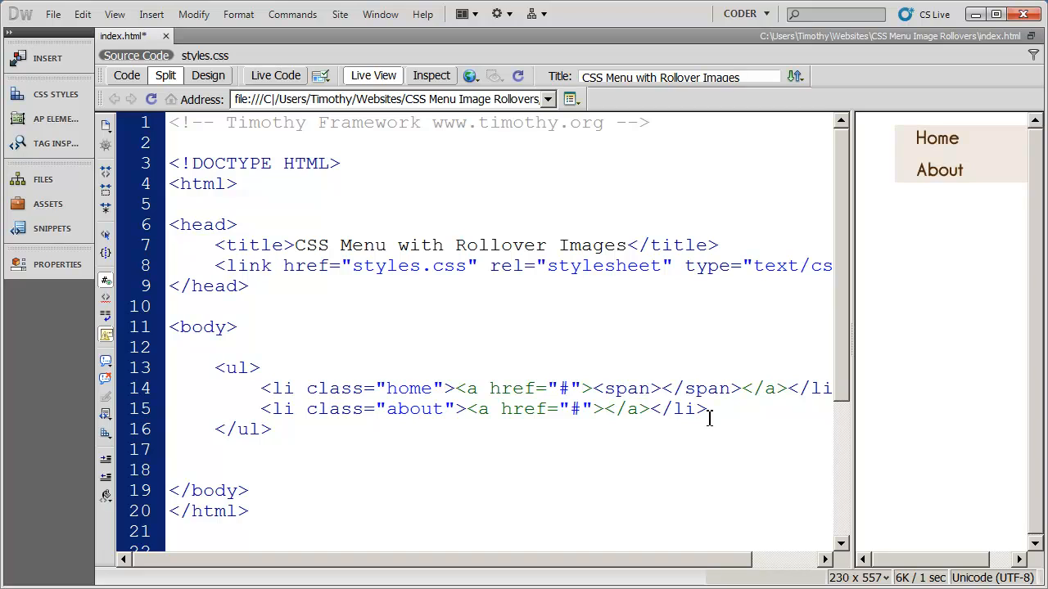
type("Home")
type("span><")
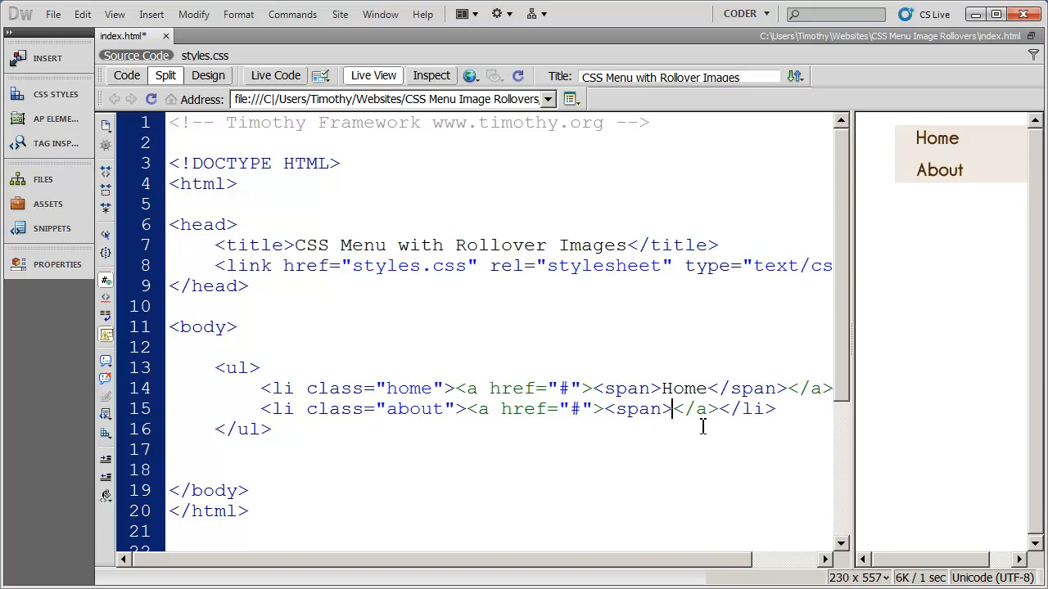
type("About")
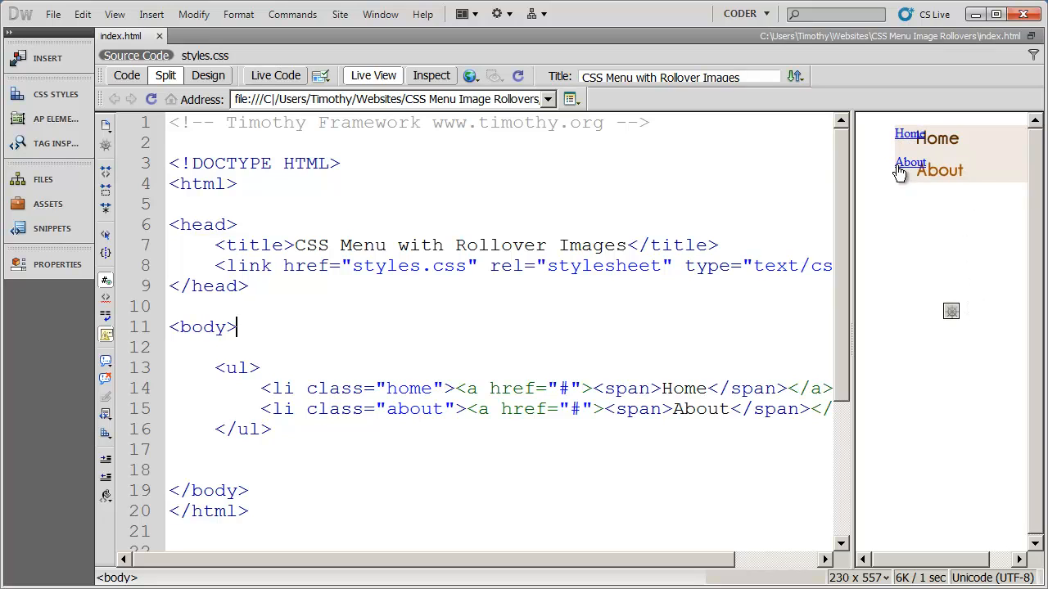
mouse_move(1000, 149)
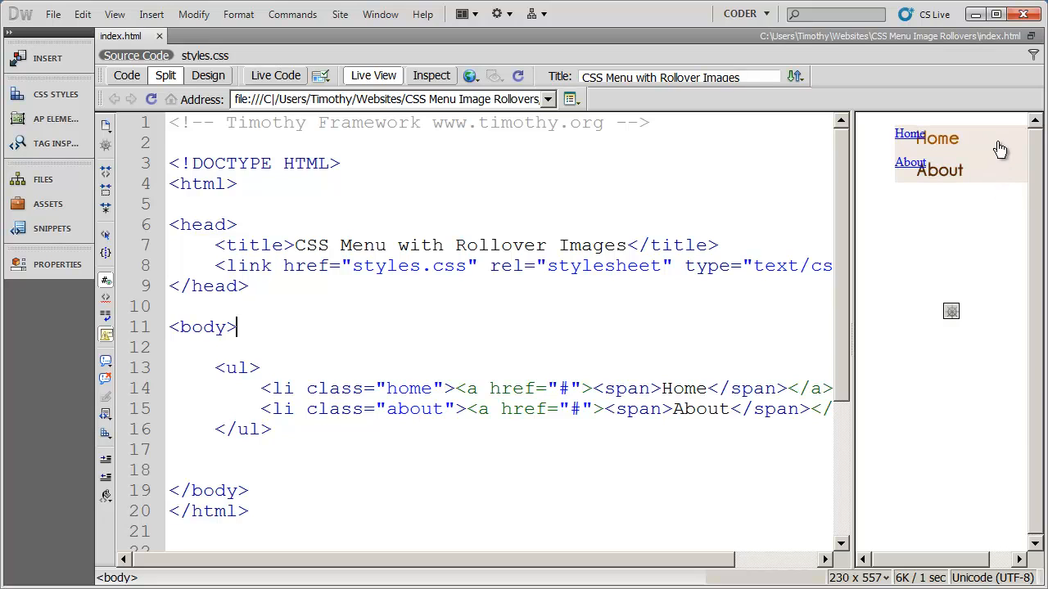
mouse_move(787, 331)
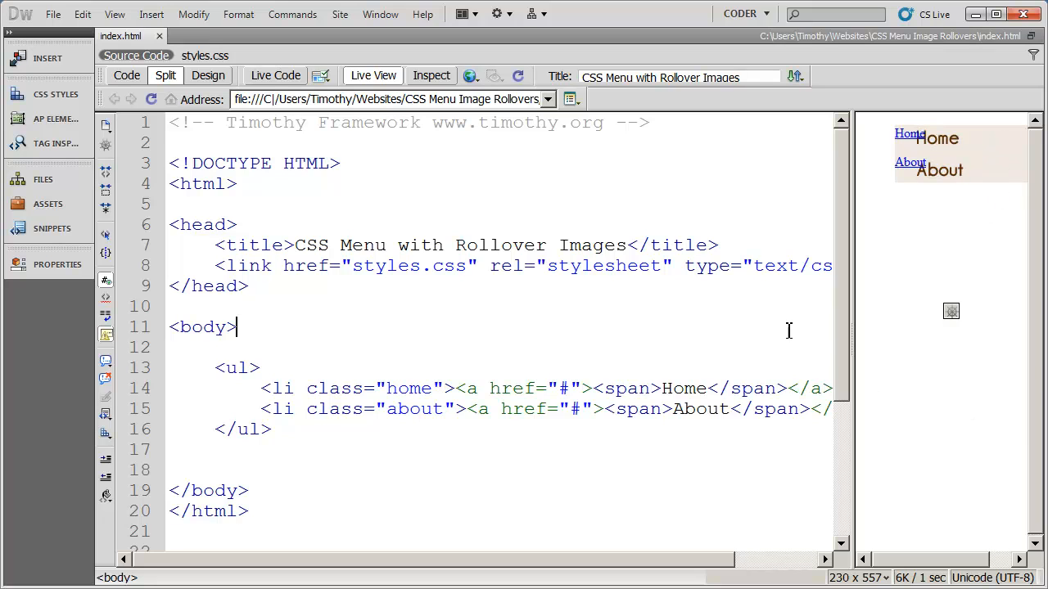
mouse_move(912, 152)
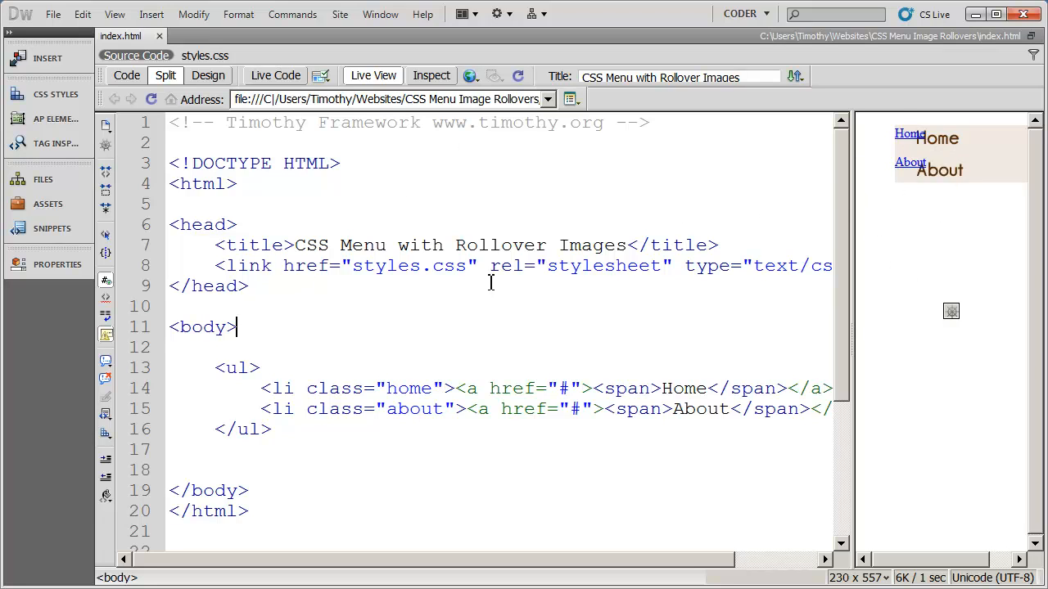
mouse_move(418, 319)
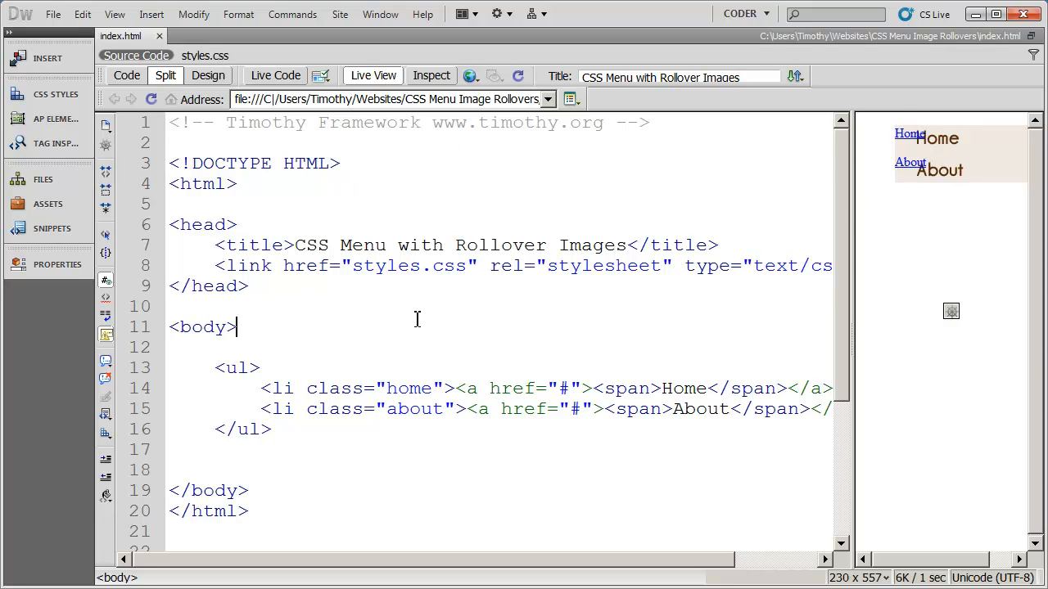
mouse_move(805, 179)
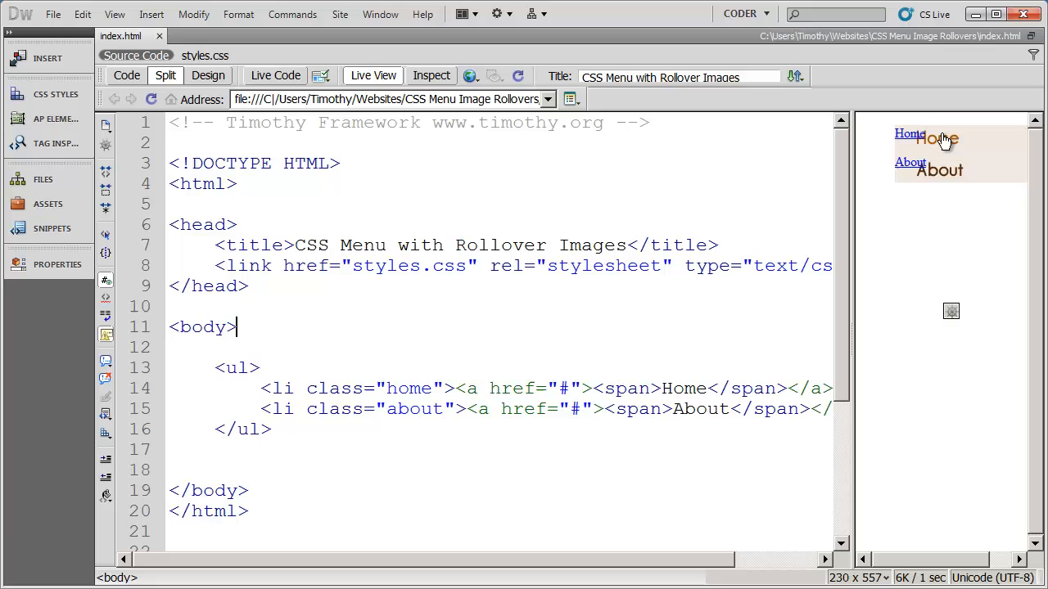
mouse_move(953, 140)
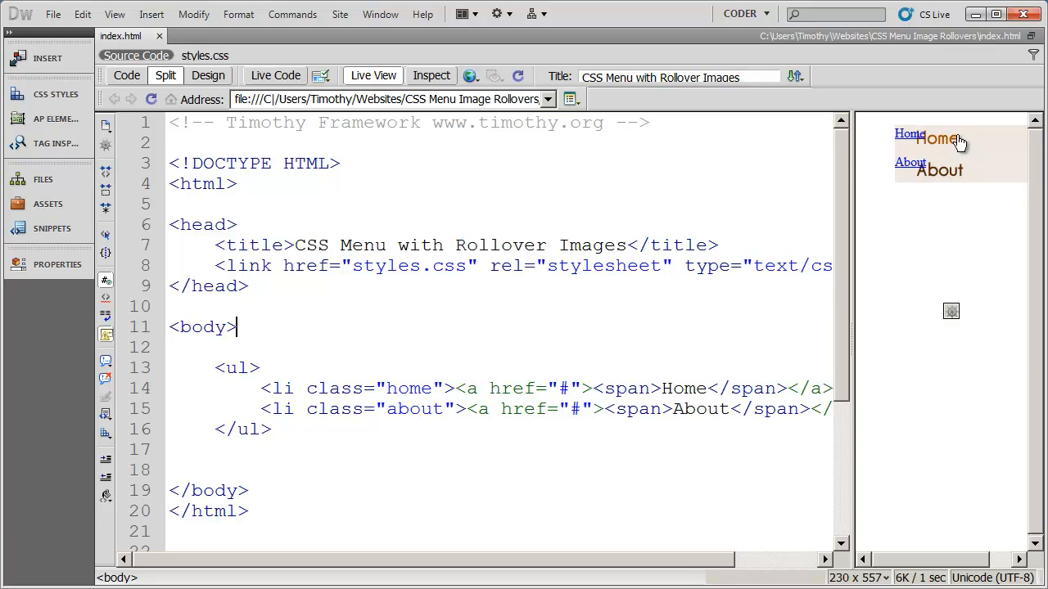
mouse_move(959, 195)
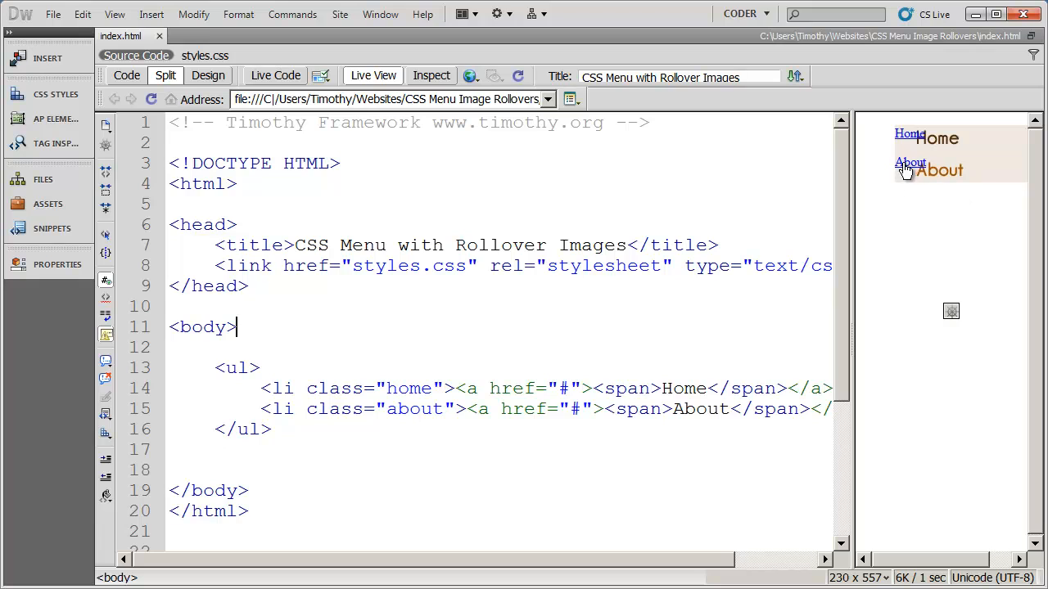
mouse_move(929, 154)
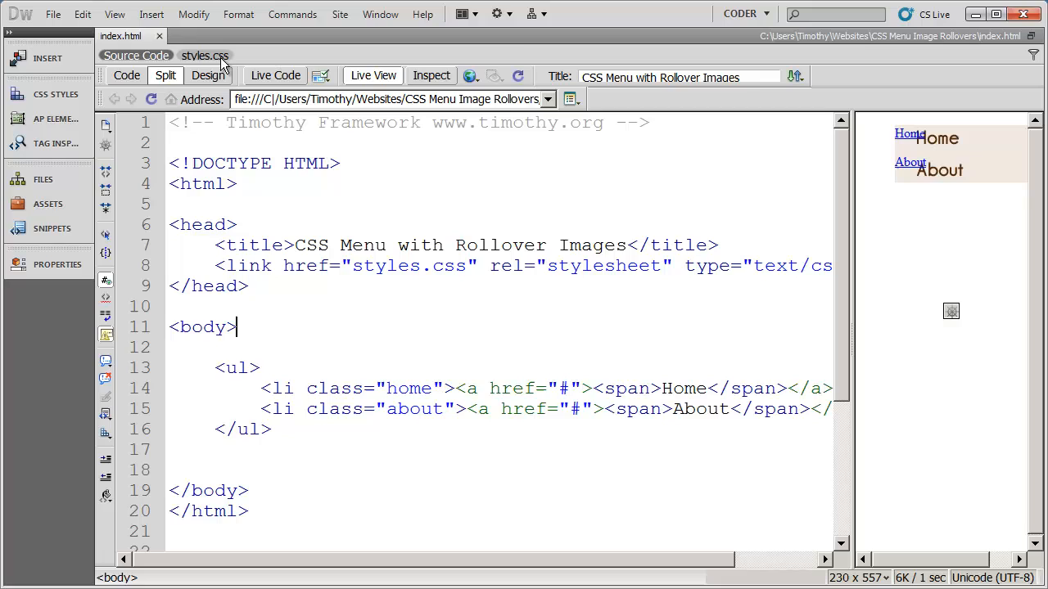
Step: Add the rule 'li a span { display:none; }' to styles.css
left_click(204, 55)
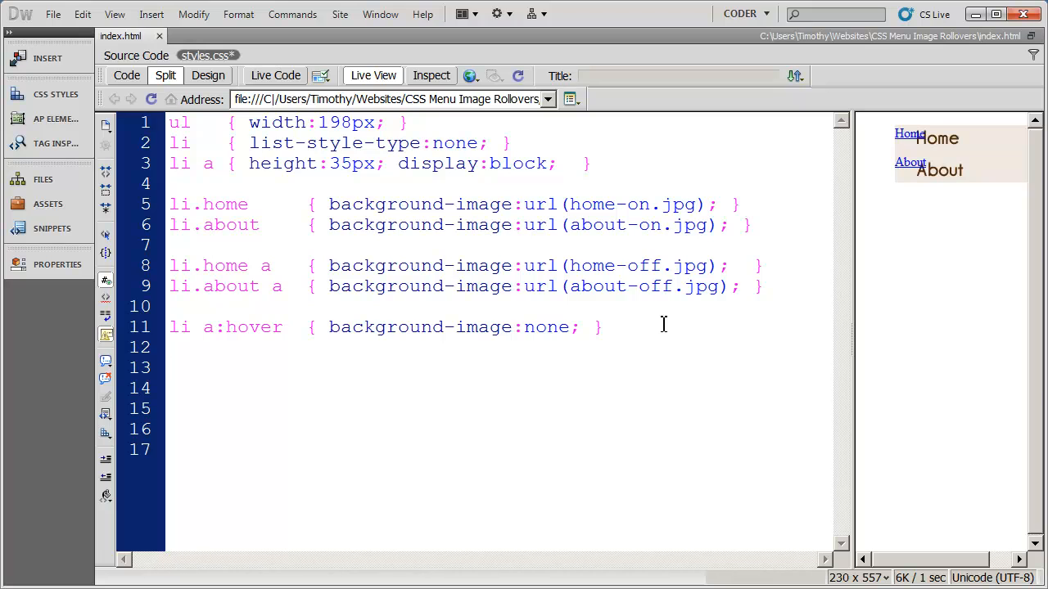
type("li a")
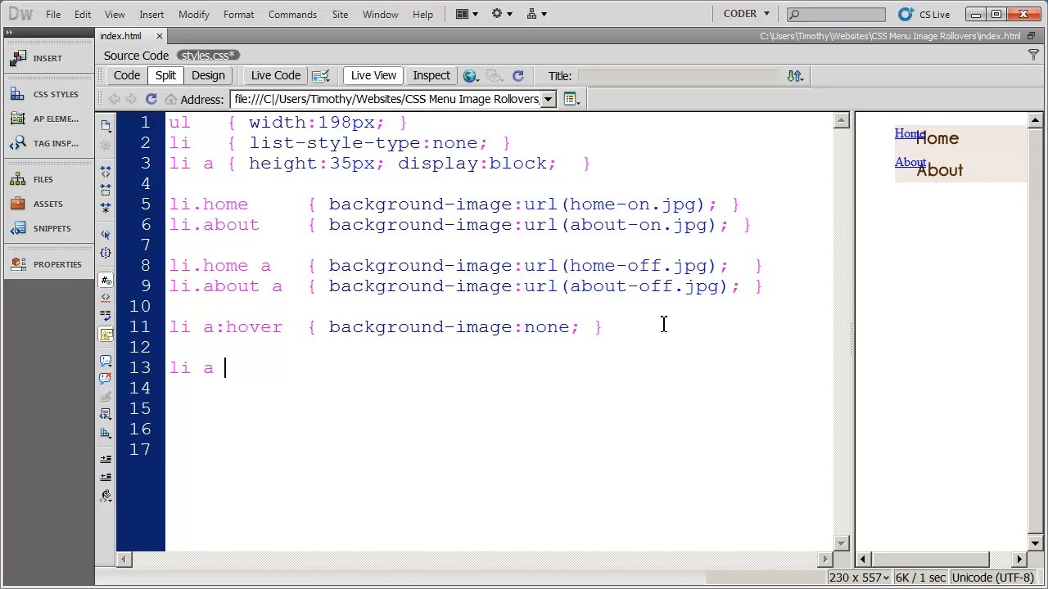
type("span")
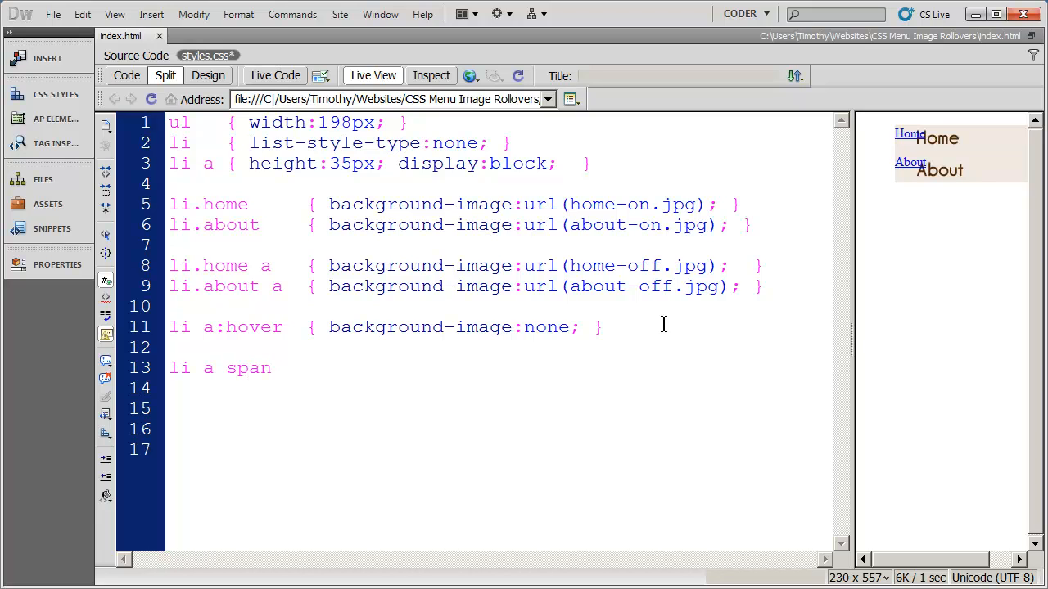
type("{")
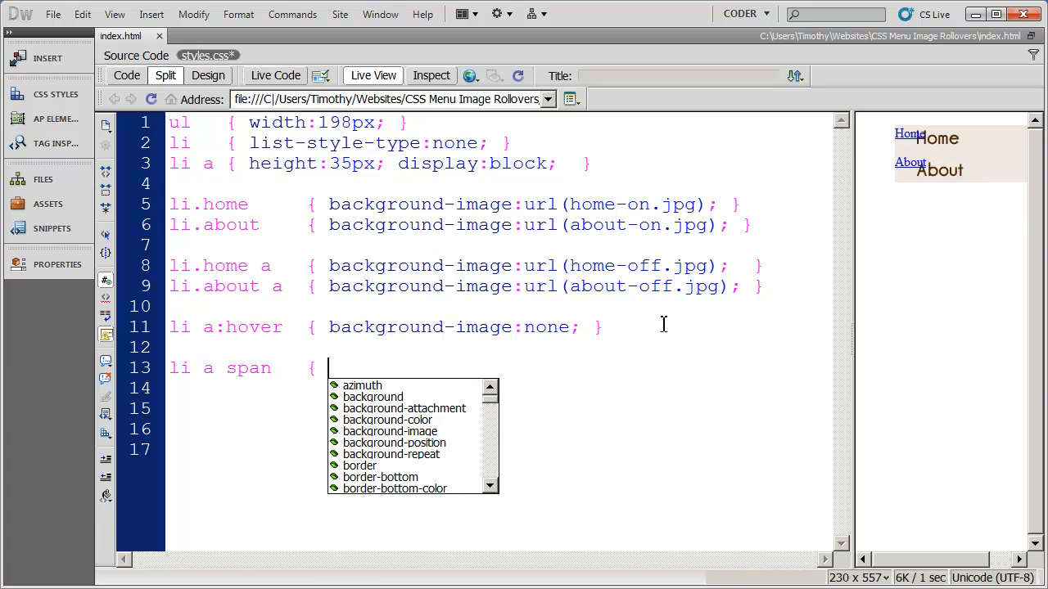
type("display:")
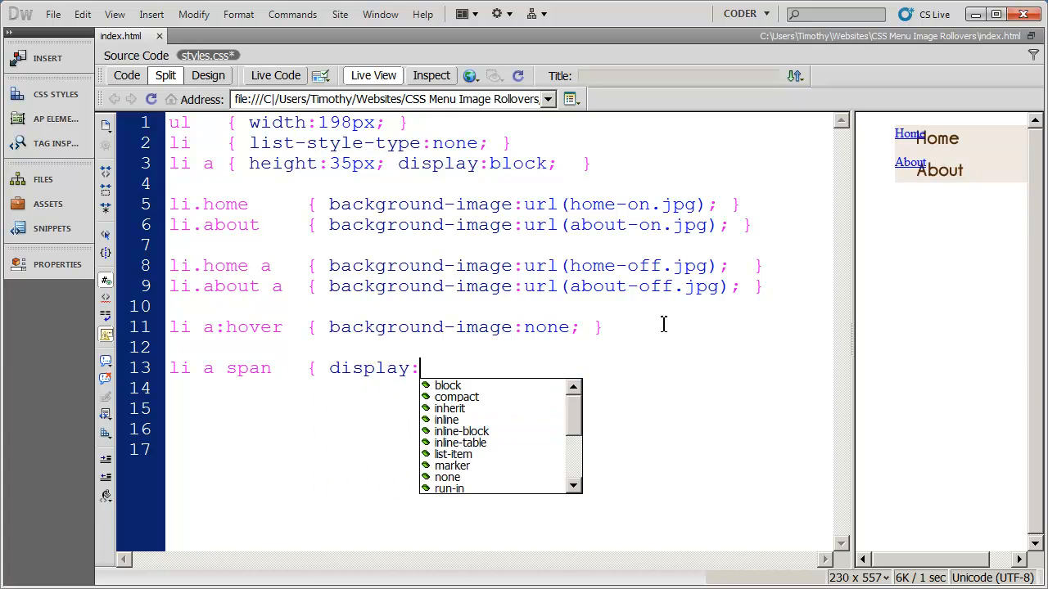
type("none")
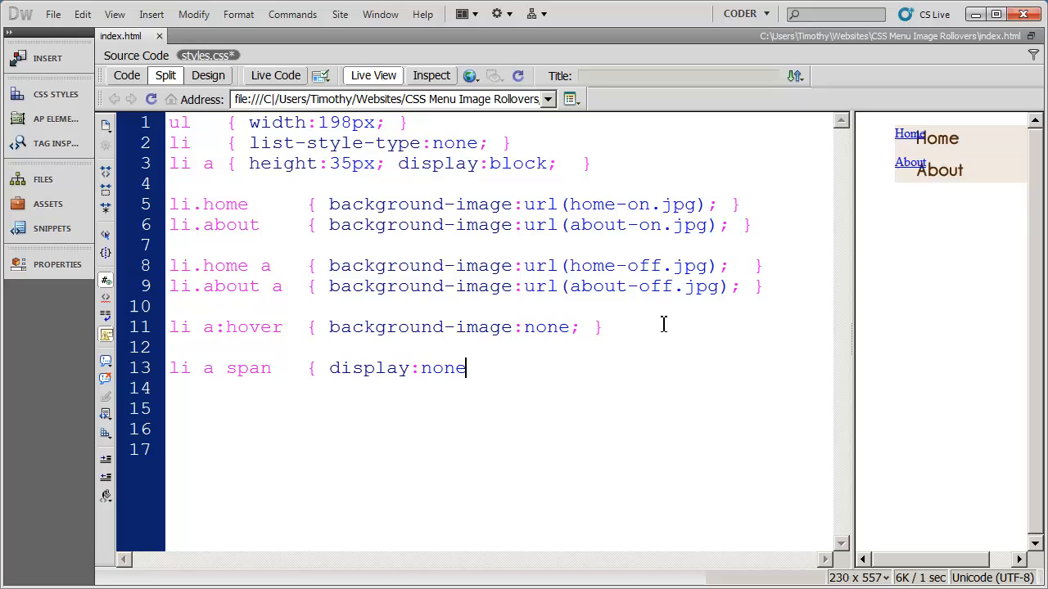
type(";")
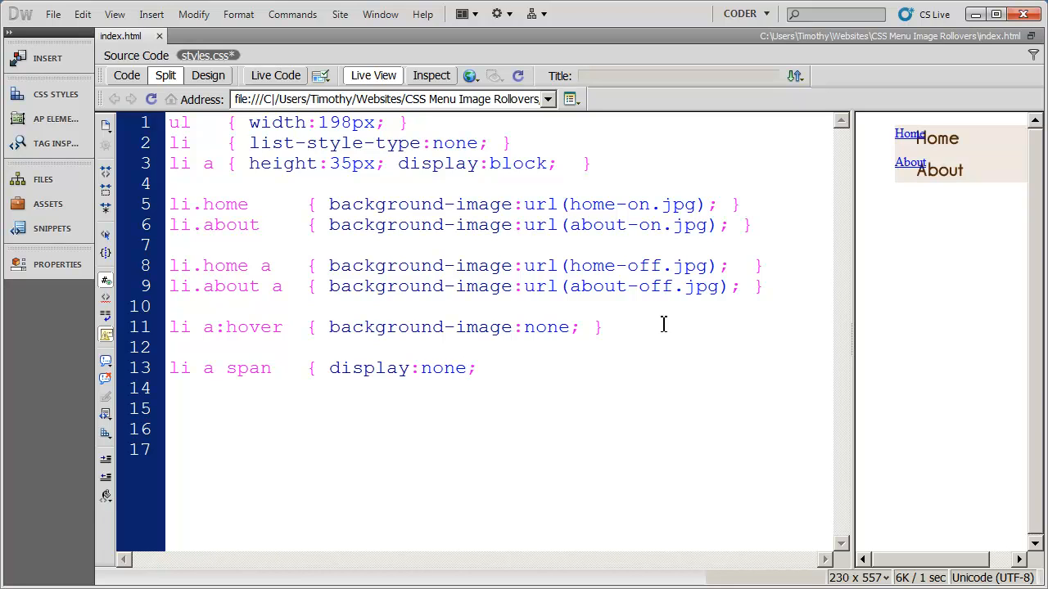
type("}")
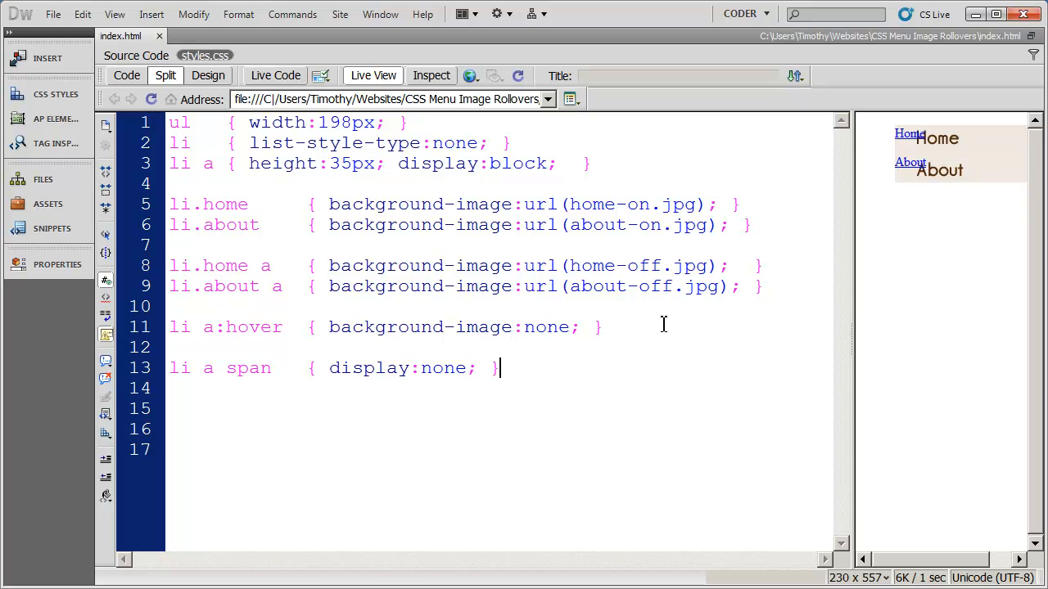
mouse_move(958, 238)
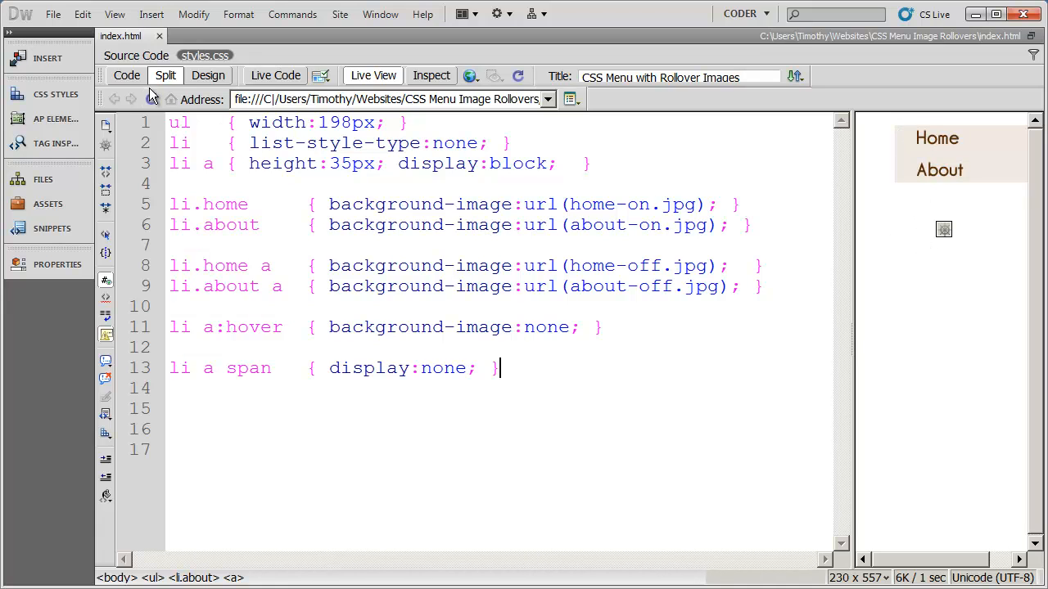
Step: Switch from styles.css back to index.html and show it in Design view
left_click(136, 54)
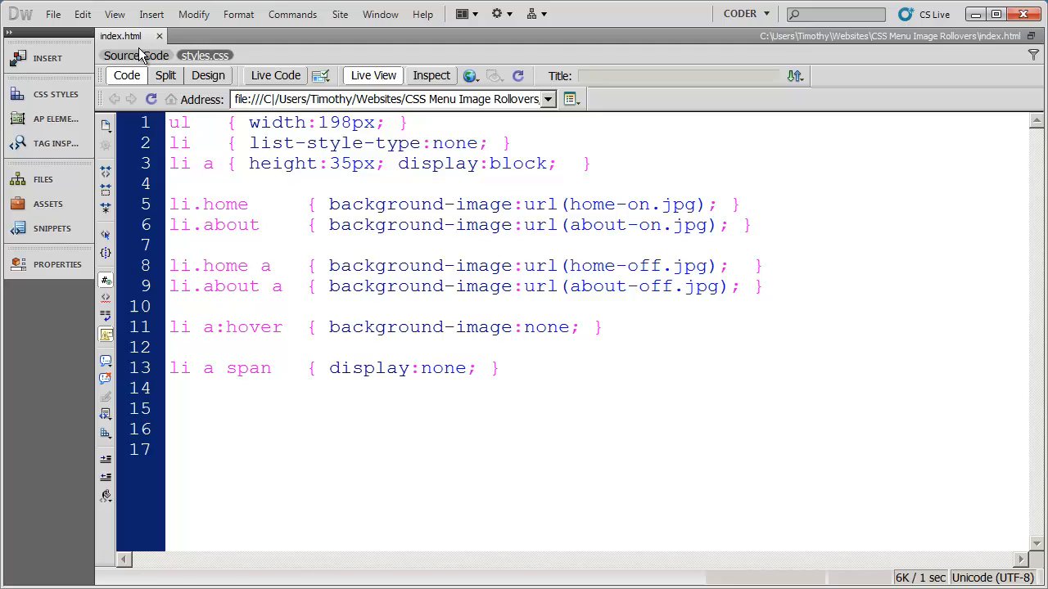
left_click(136, 55)
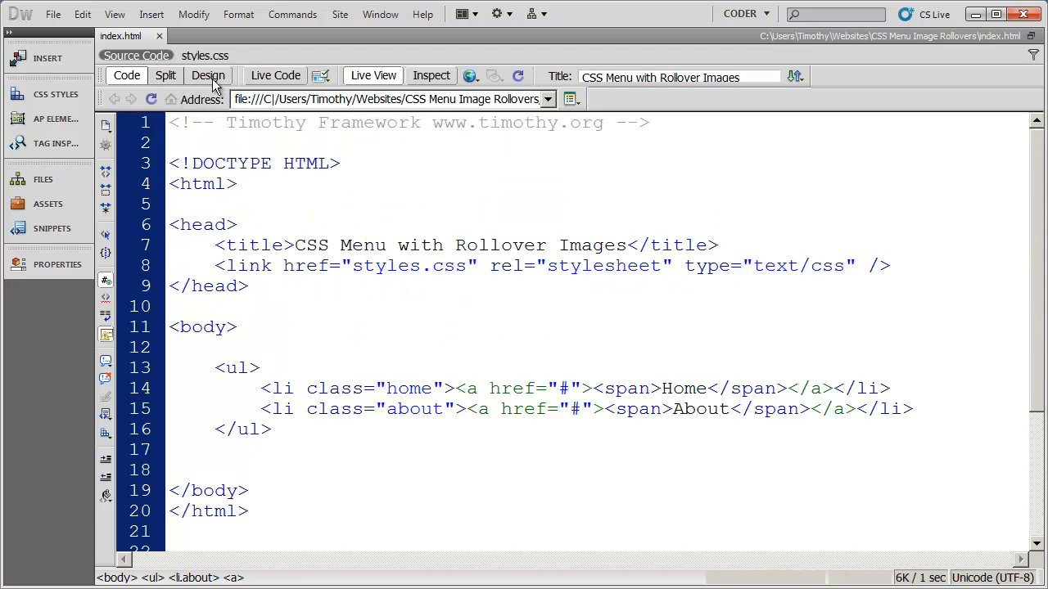
left_click(208, 75)
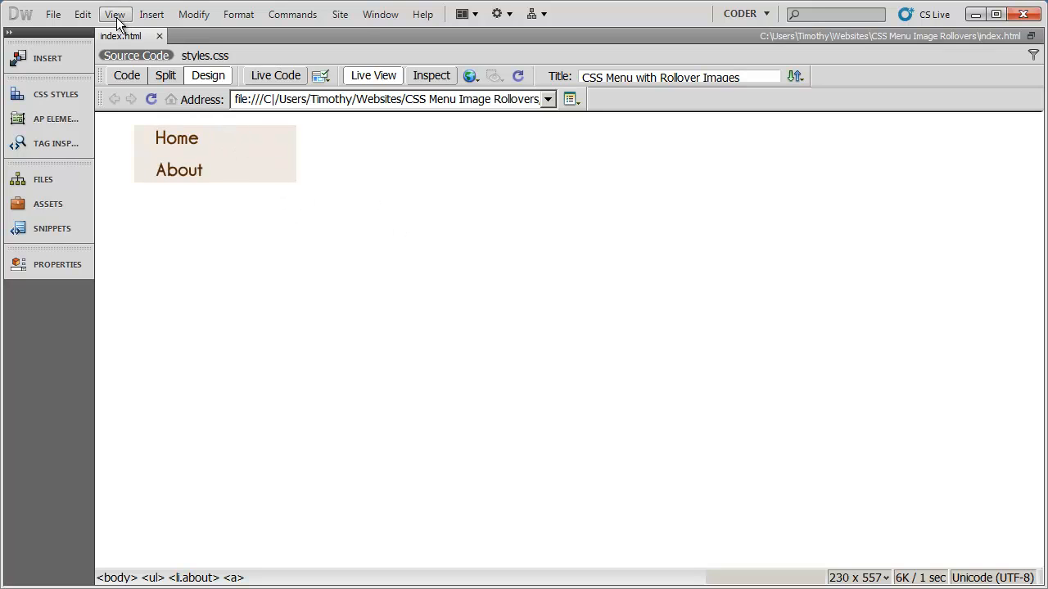
Step: Turn off Live View and disable Display Styles under View > Style Rendering
left_click(114, 14)
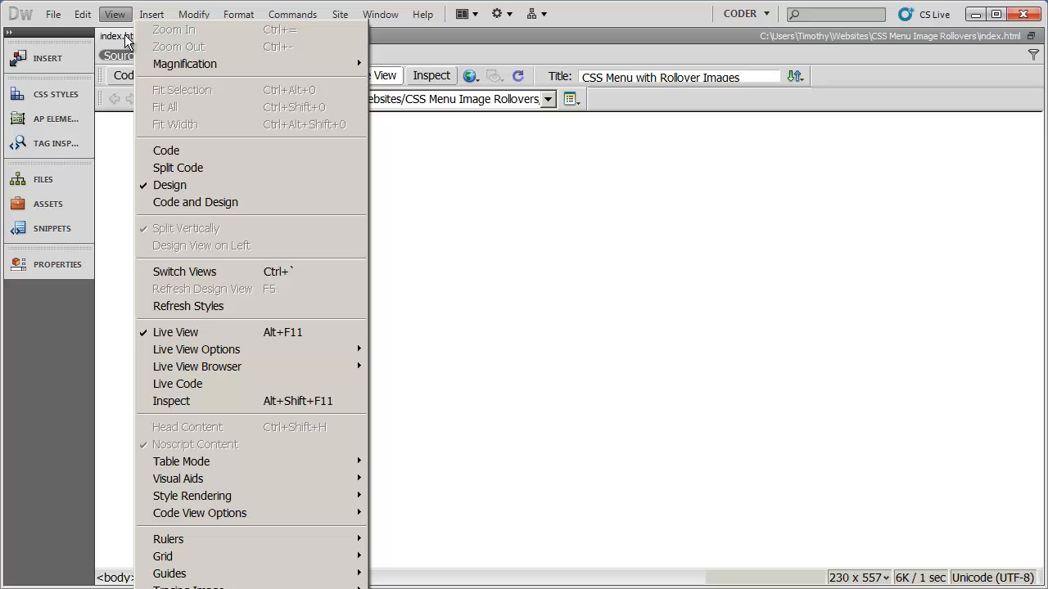
mouse_move(307, 514)
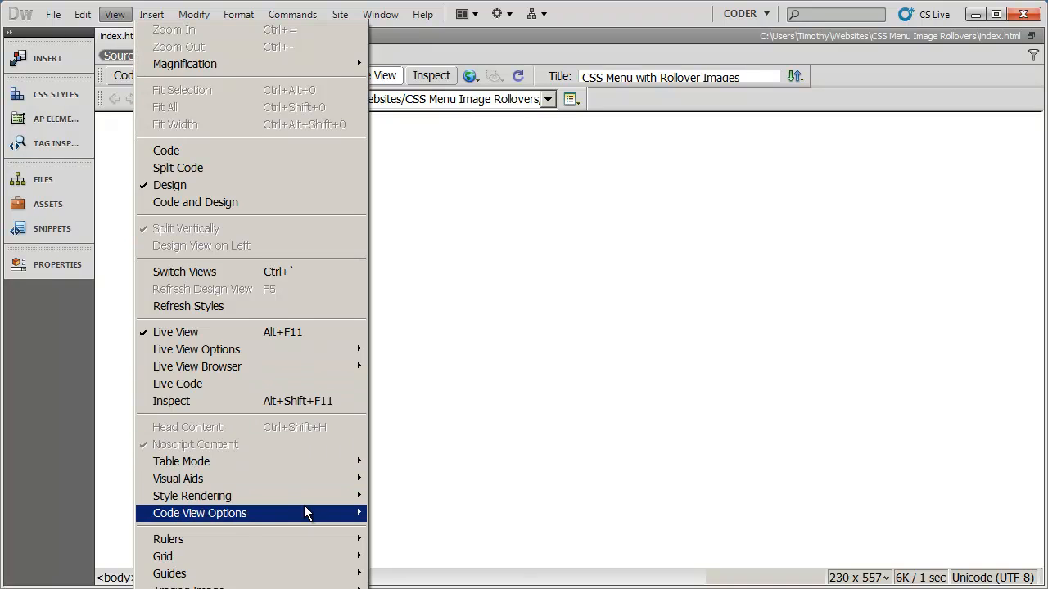
mouse_move(191, 496)
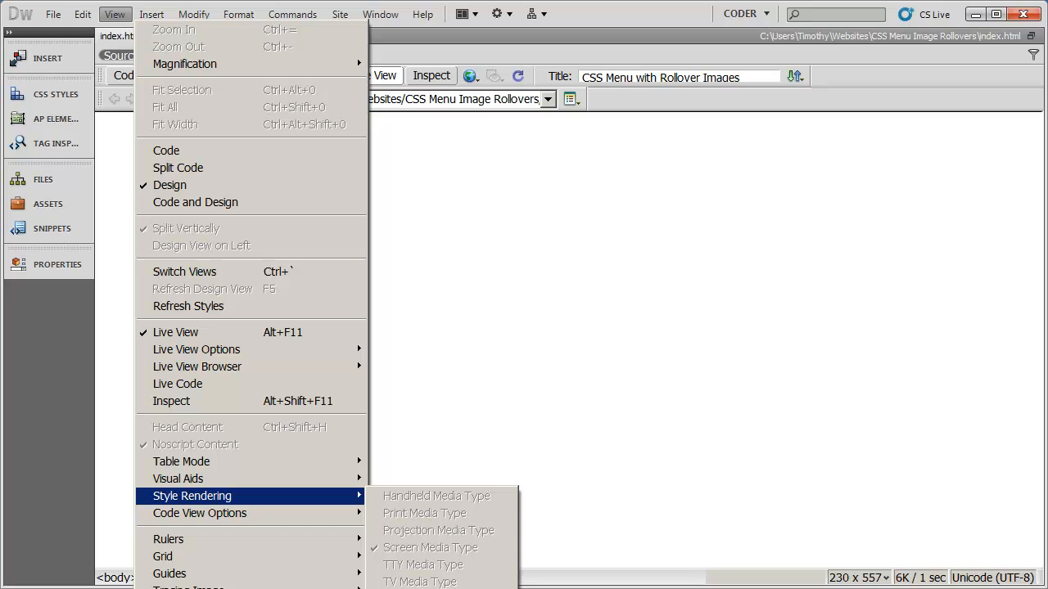
mouse_move(397, 182)
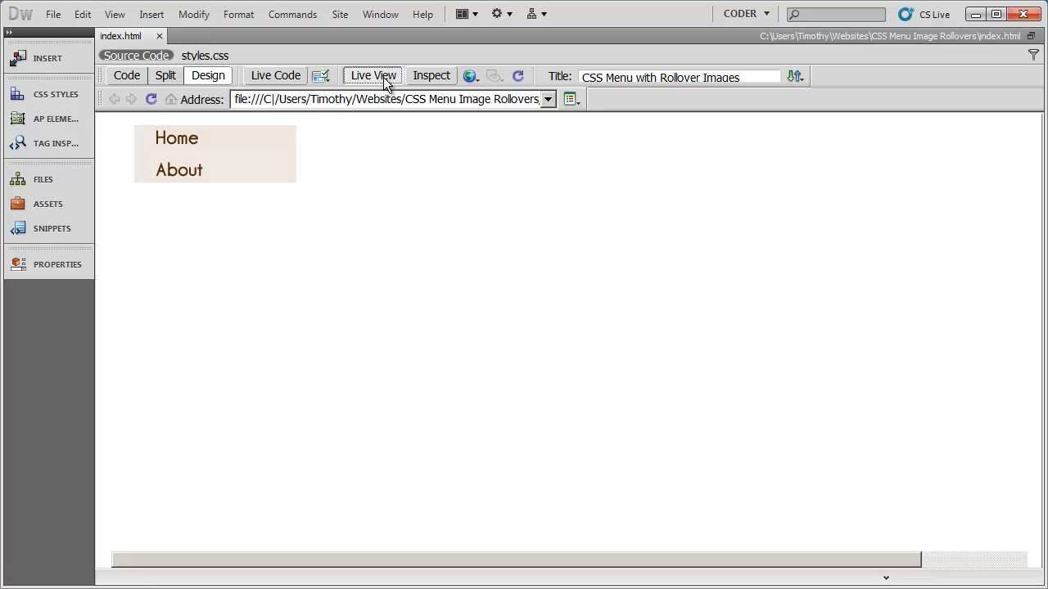
left_click(372, 75)
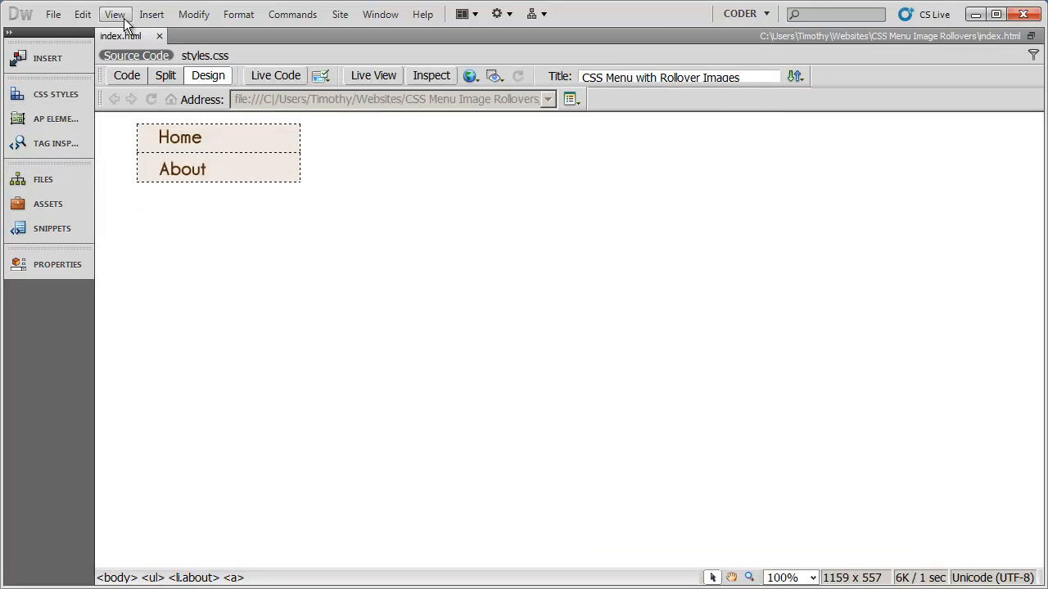
left_click(115, 14)
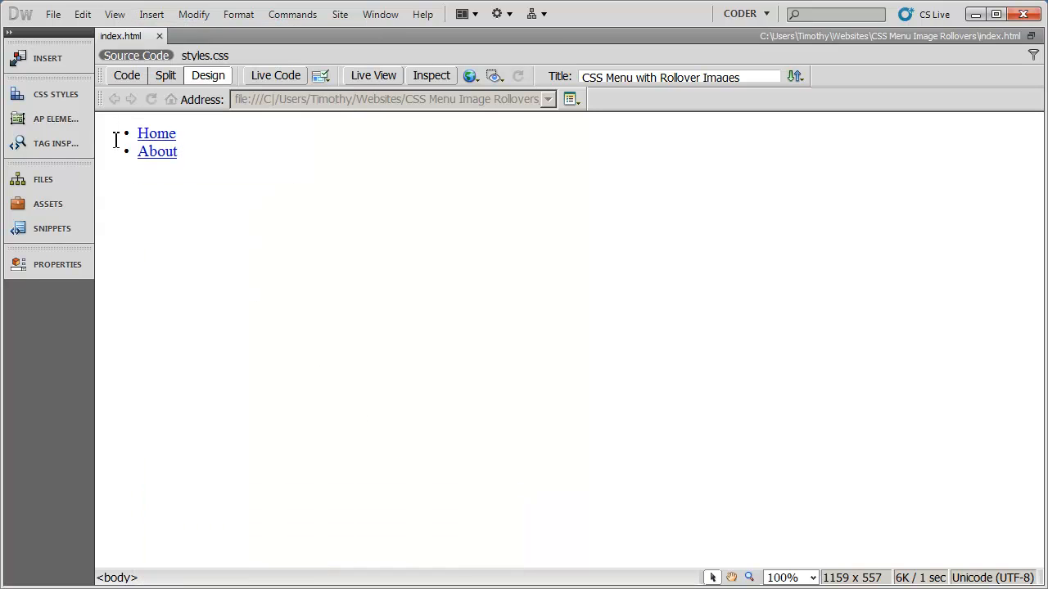
left_click(172, 151)
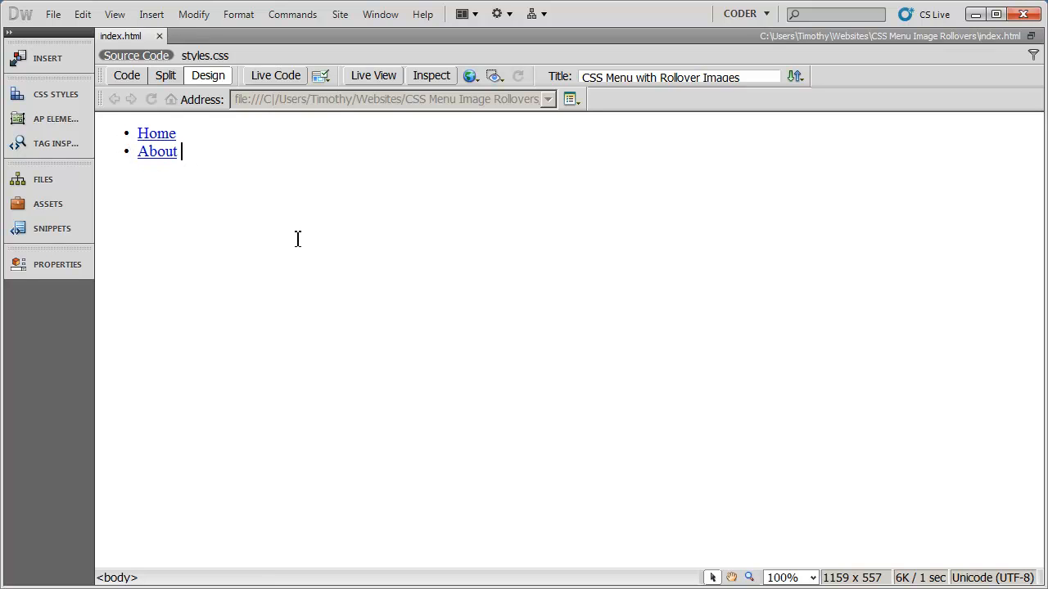
left_click(373, 76)
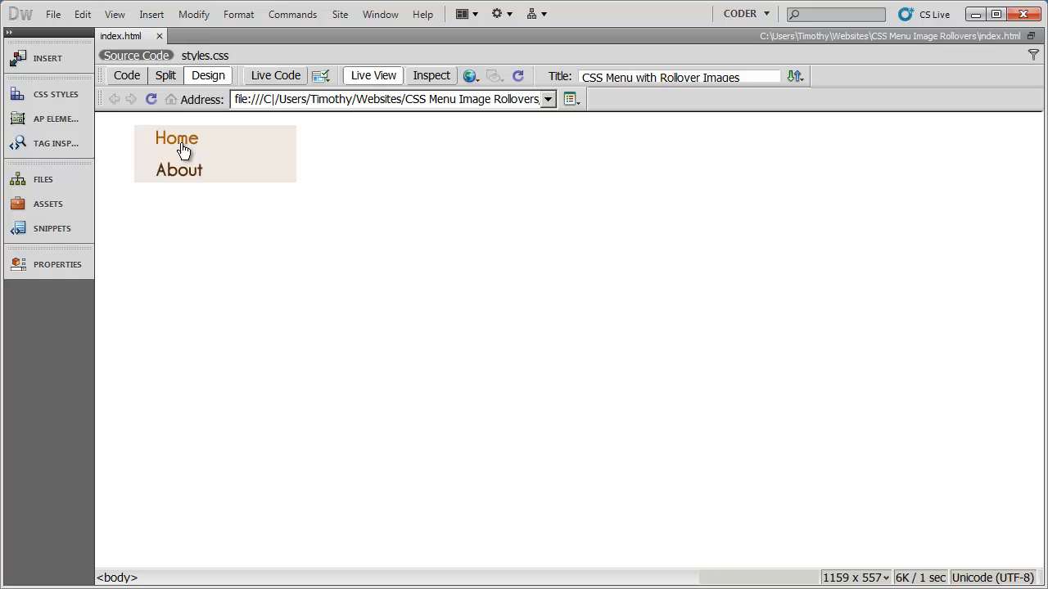
mouse_move(179, 170)
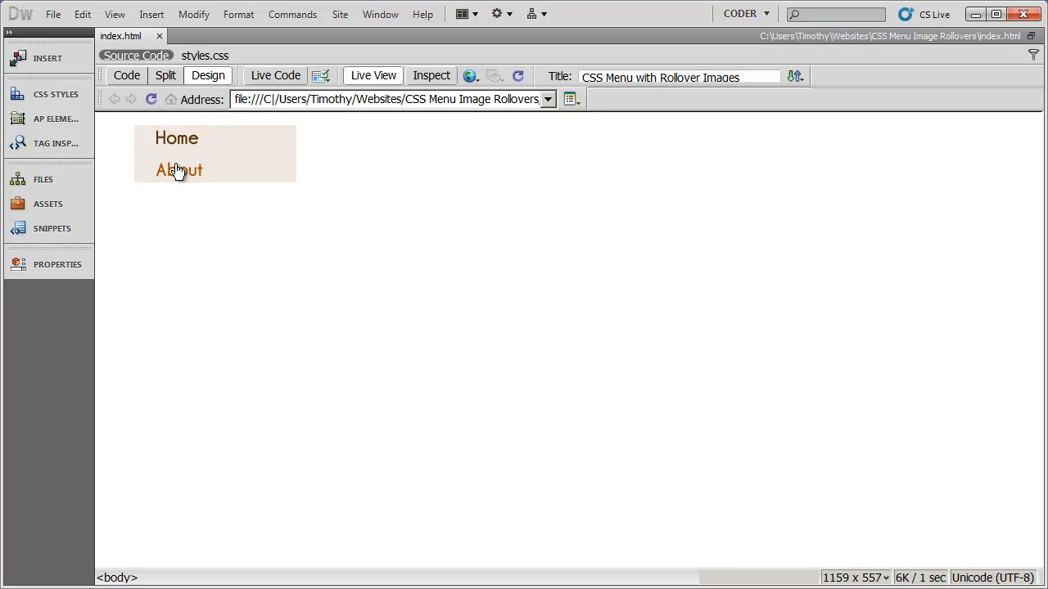
mouse_move(168, 125)
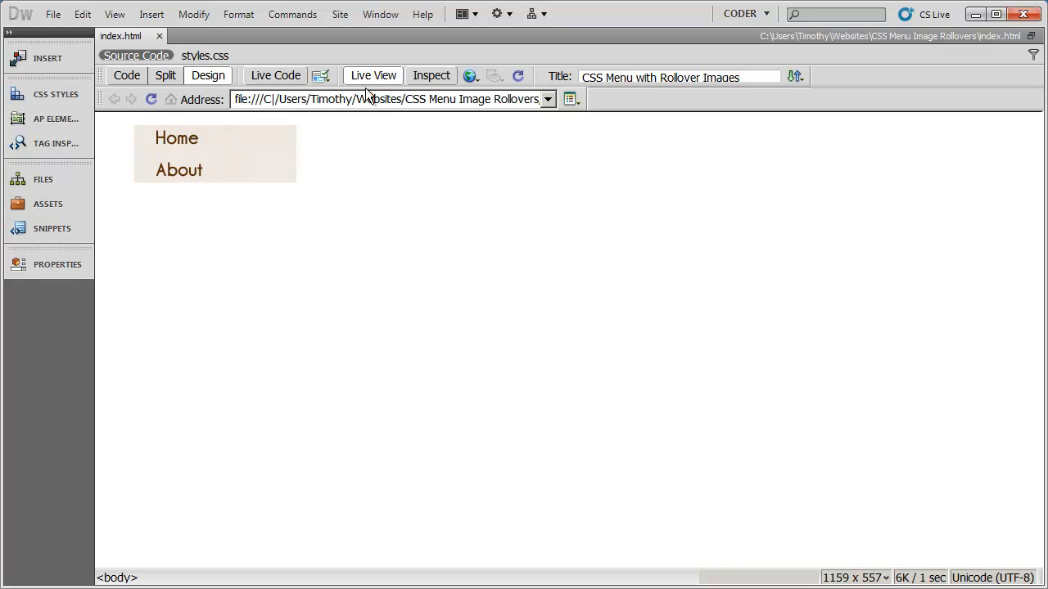
left_click(373, 75)
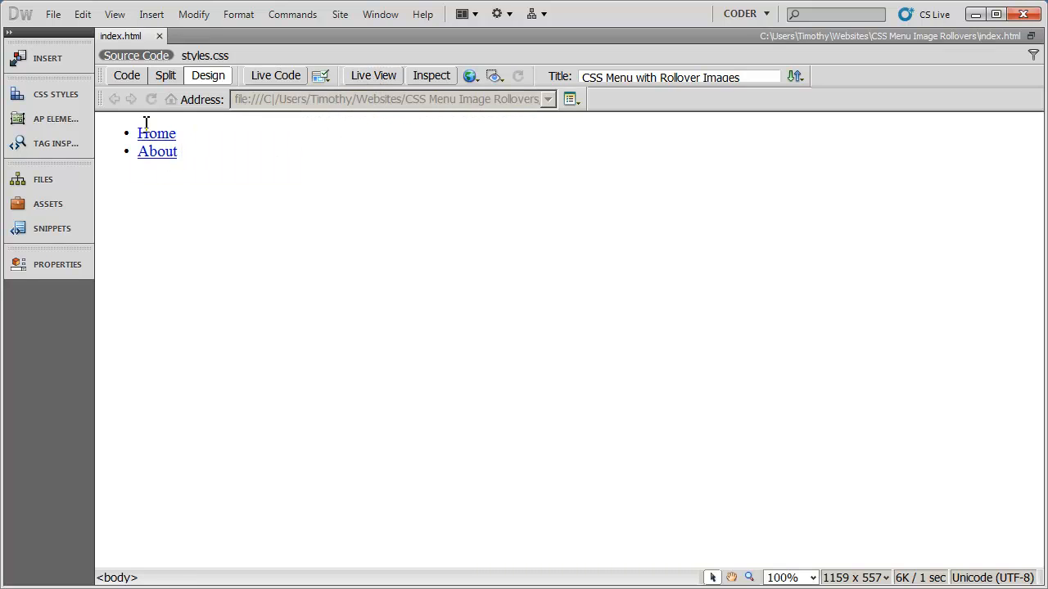
mouse_move(291, 275)
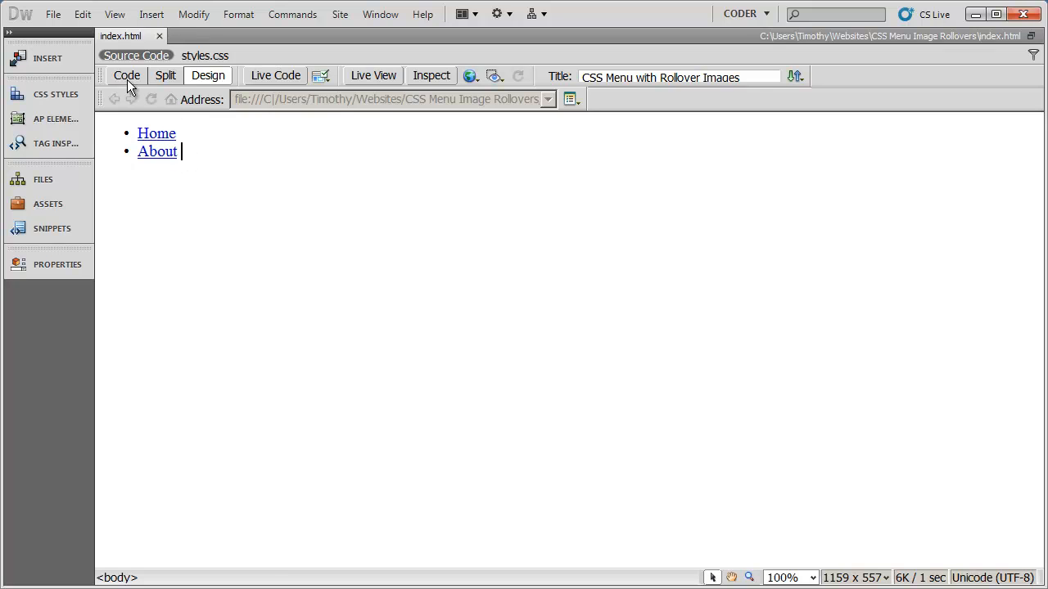
mouse_move(135, 90)
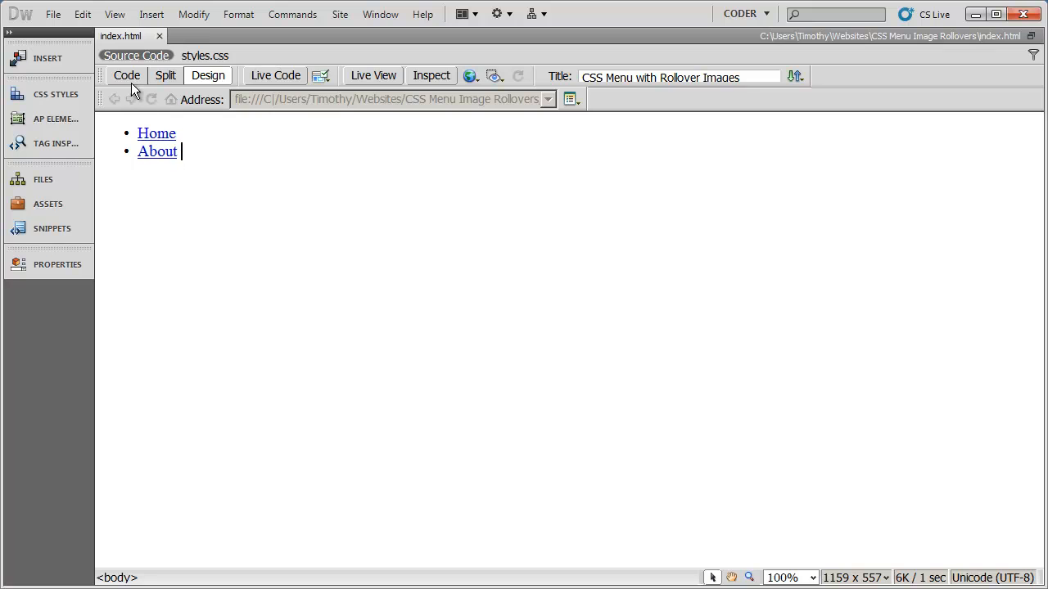
Step: Inspect the Home link's span markup, then return to Design and Live View
left_click(127, 76)
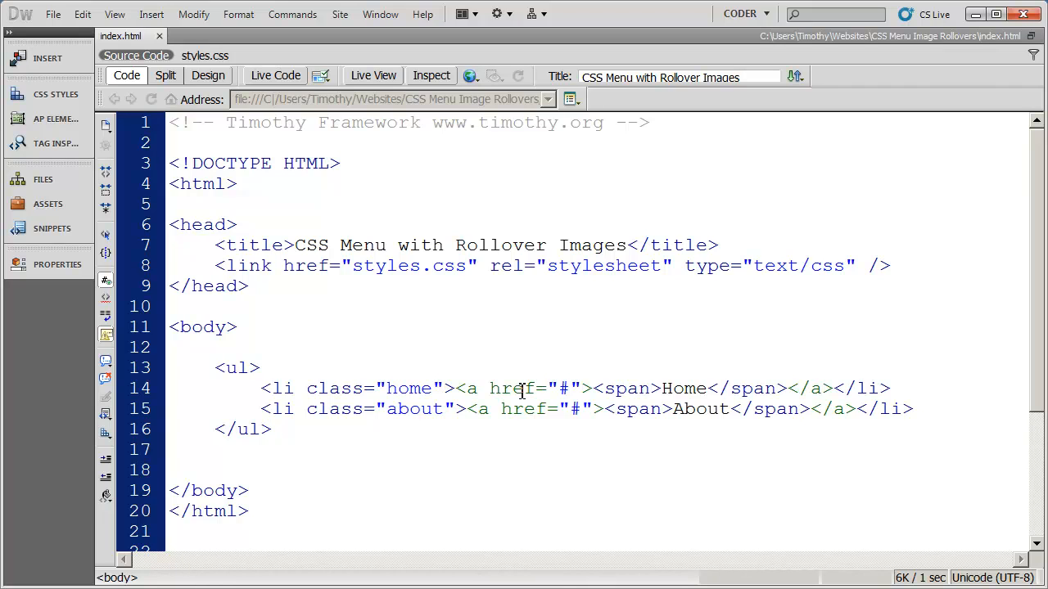
left_click(271, 429)
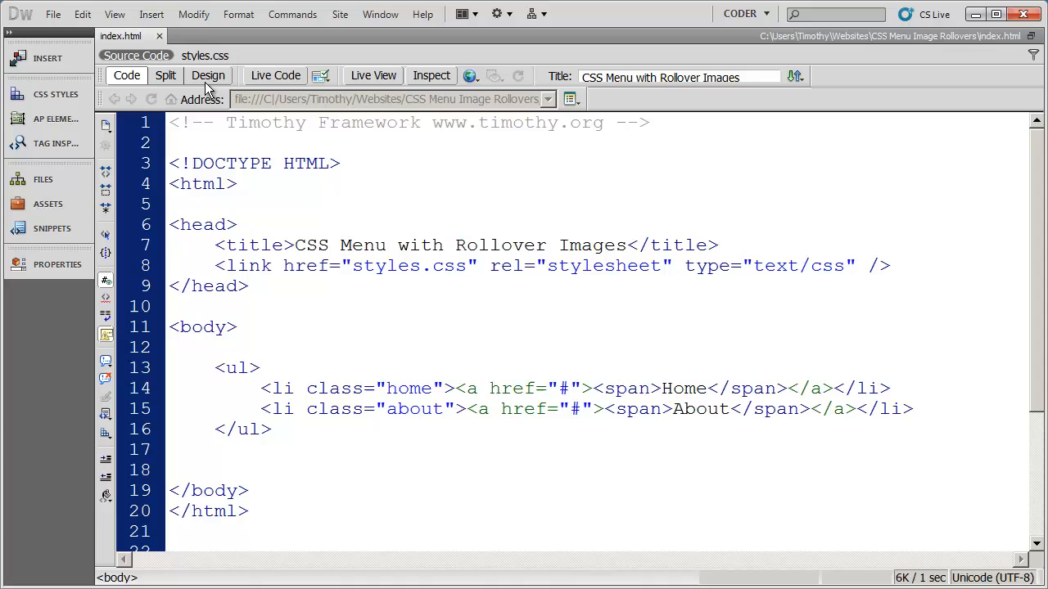
left_click(208, 76)
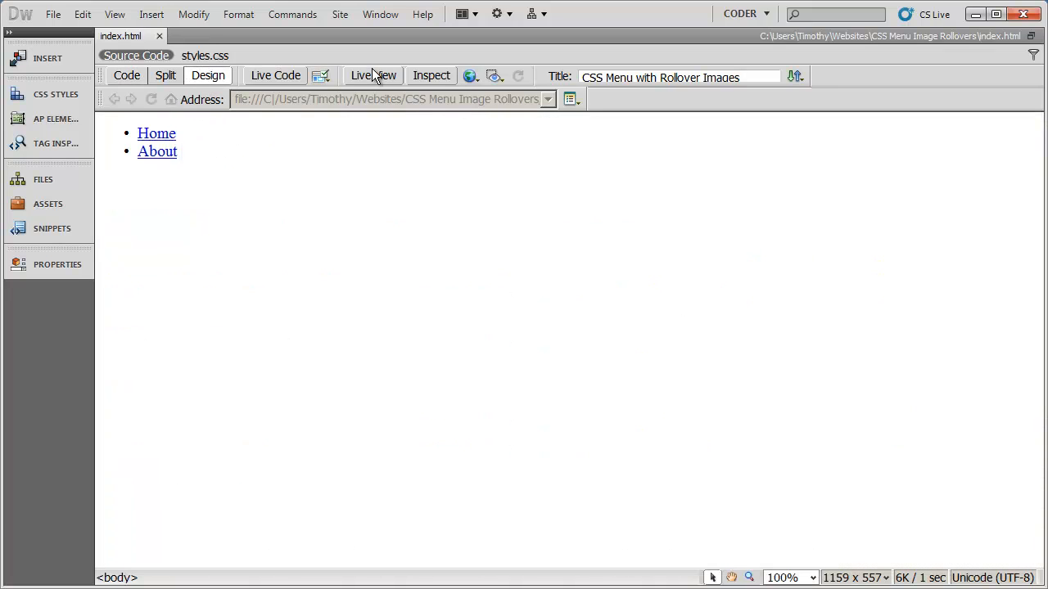
left_click(373, 75)
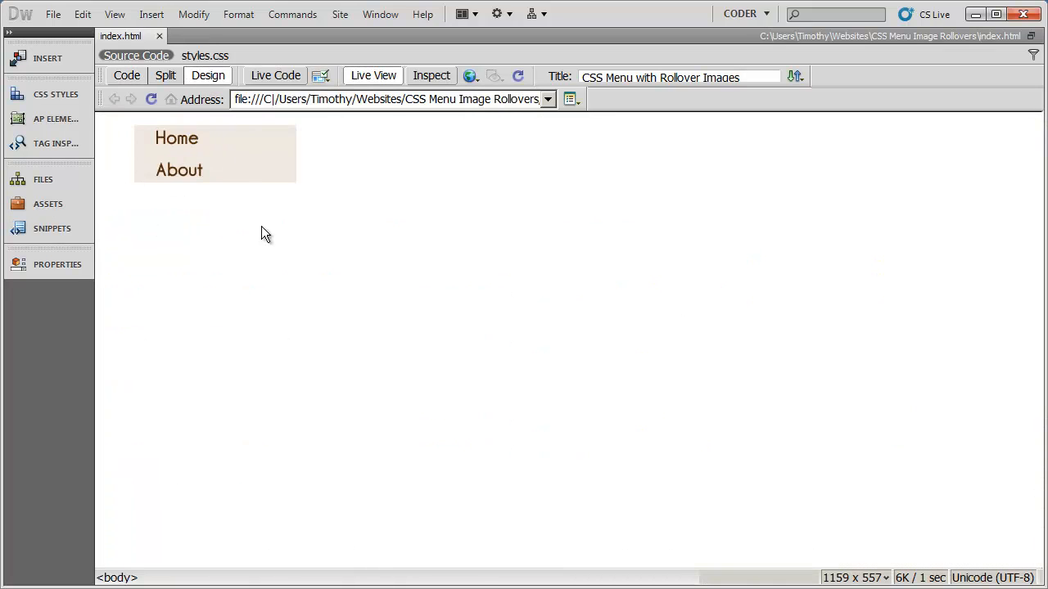